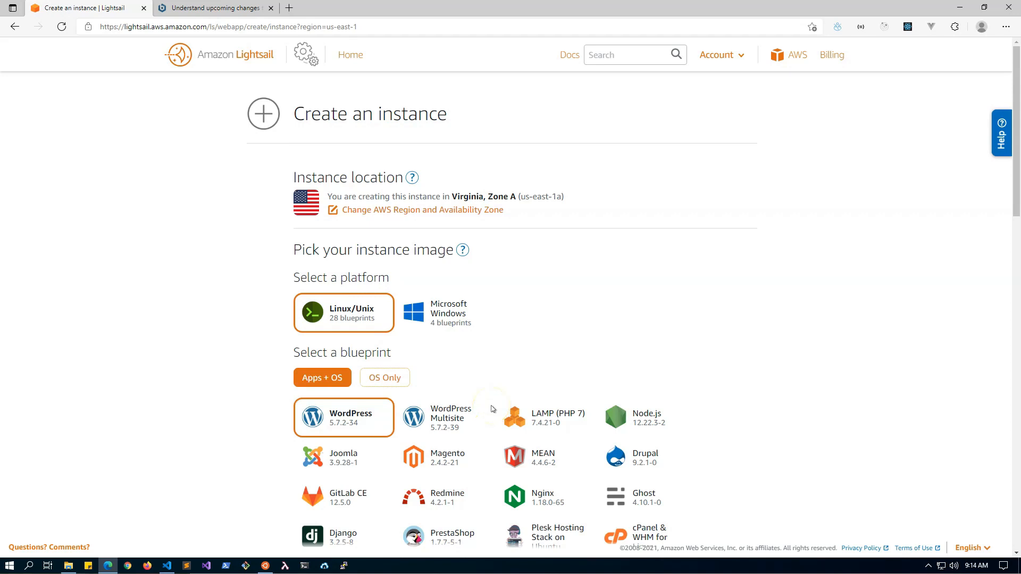
pyautogui.moveTo(495, 409)
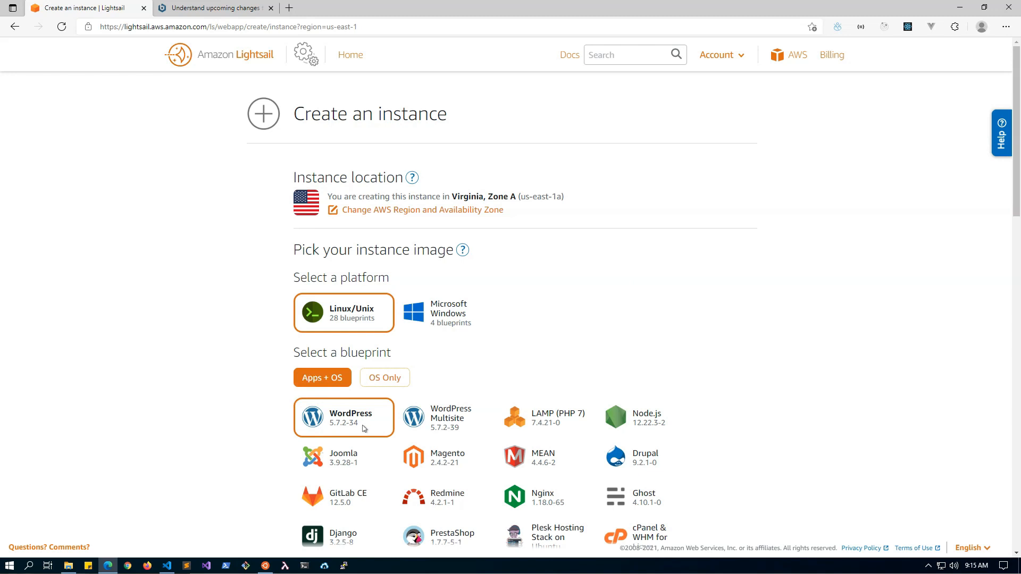
pyautogui.moveTo(426, 399)
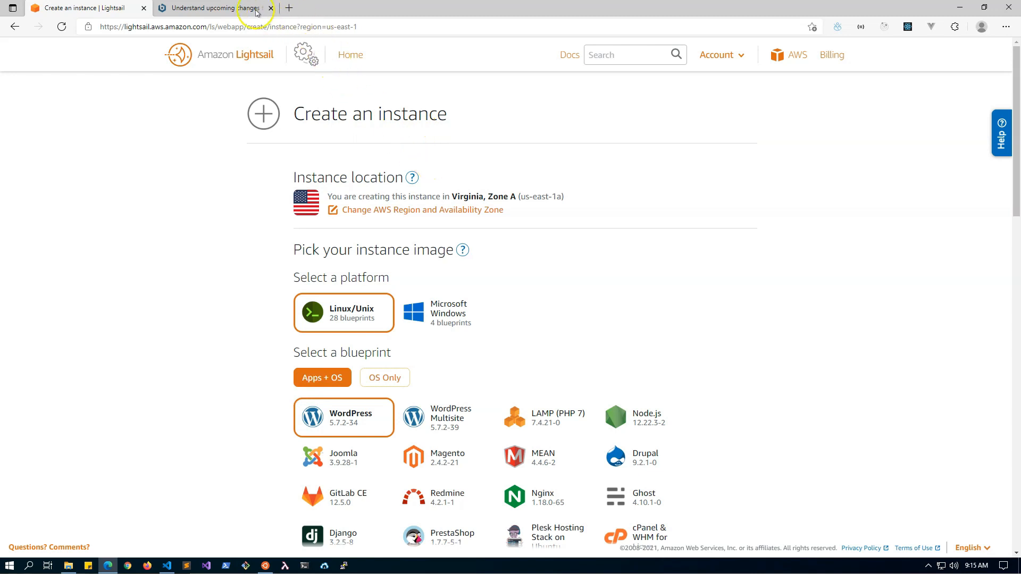
# Switch to the Bitnami article on upcoming changes to Bitnami stacks.
pyautogui.click(222, 8)
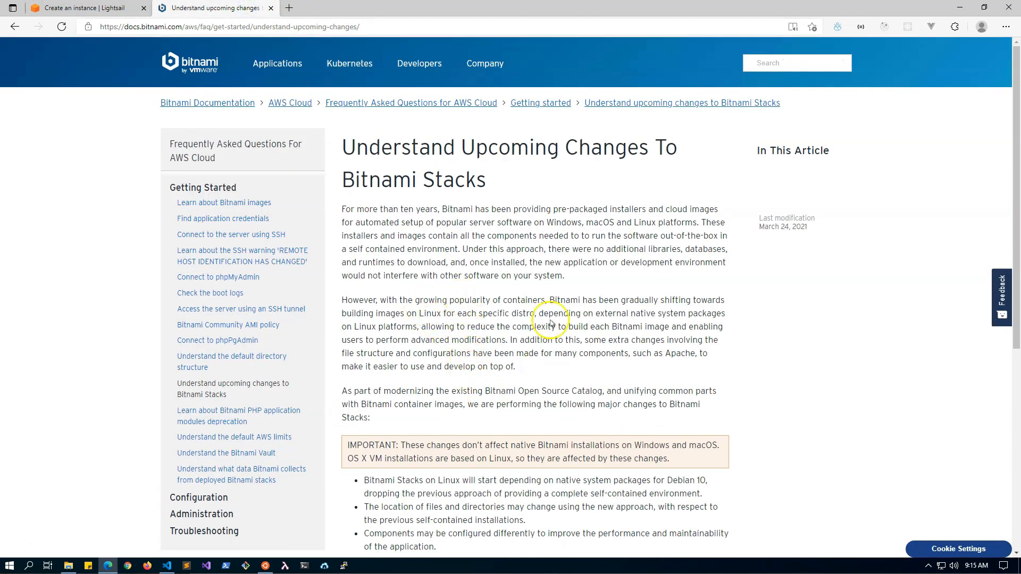
pyautogui.moveTo(478, 341)
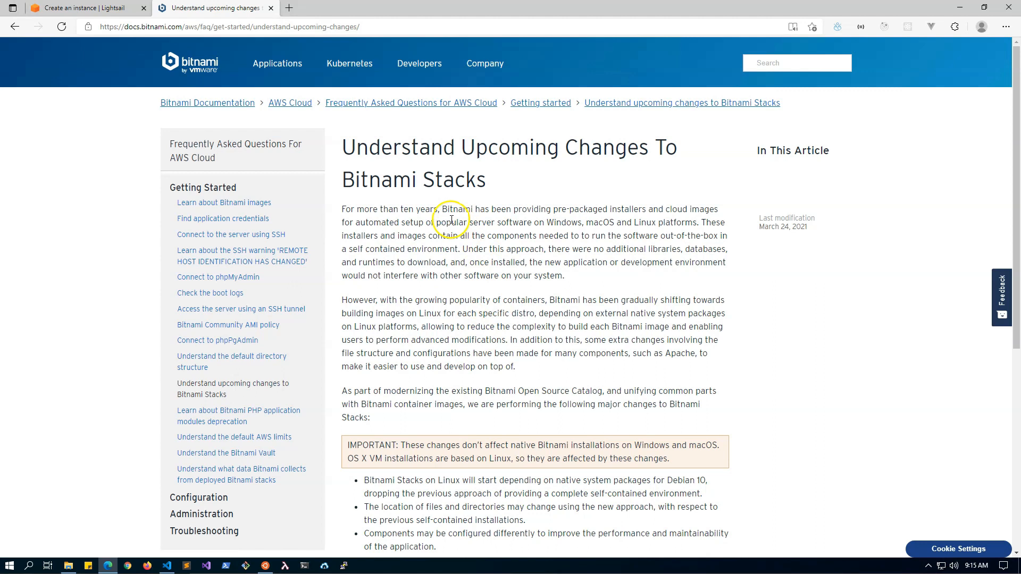
pyautogui.moveTo(437, 227)
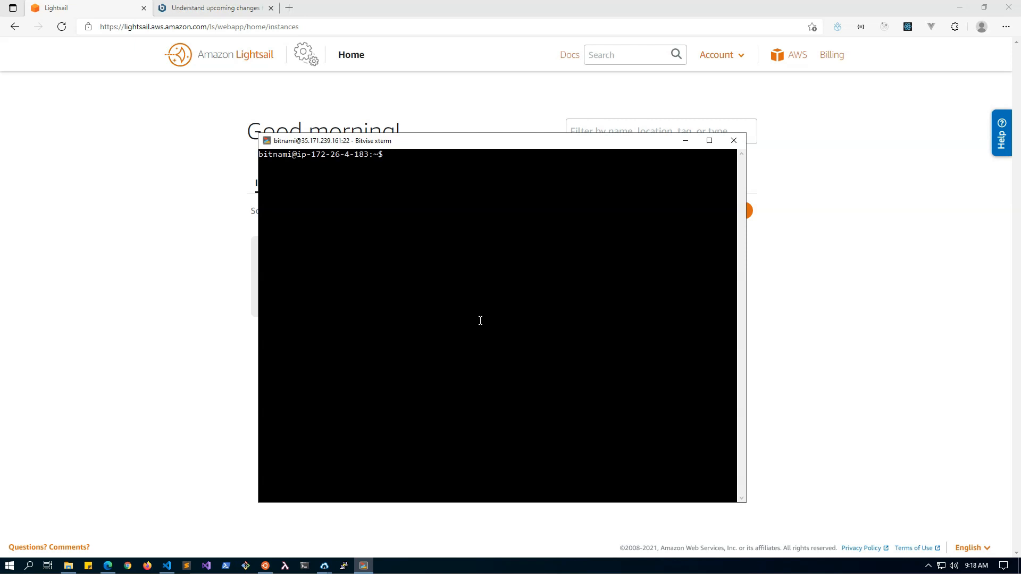
# Change into /home/bitnami/stack/wordpress and list its files with ls -al.
pyautogui.click(710, 141)
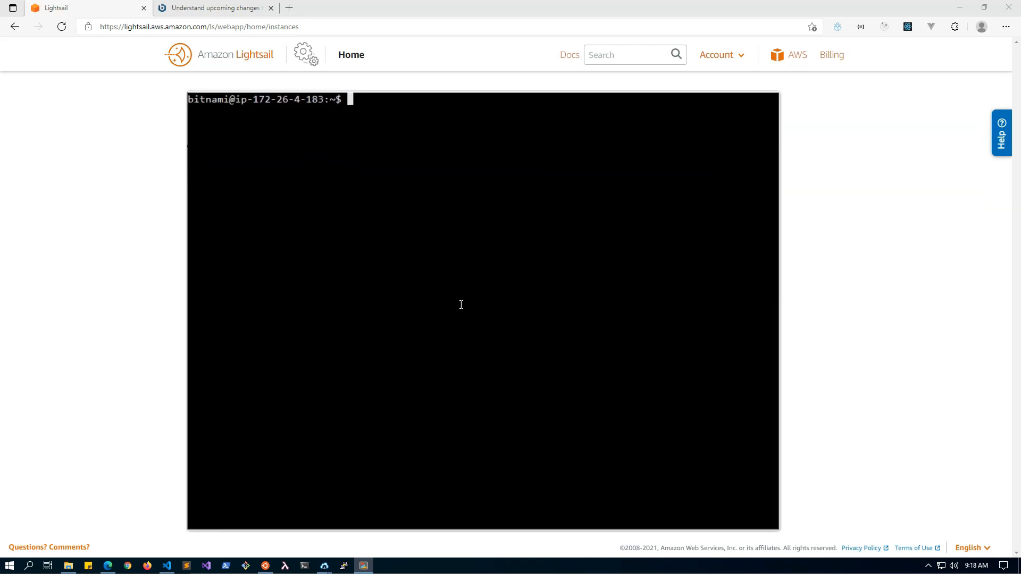
pyautogui.write('cd')
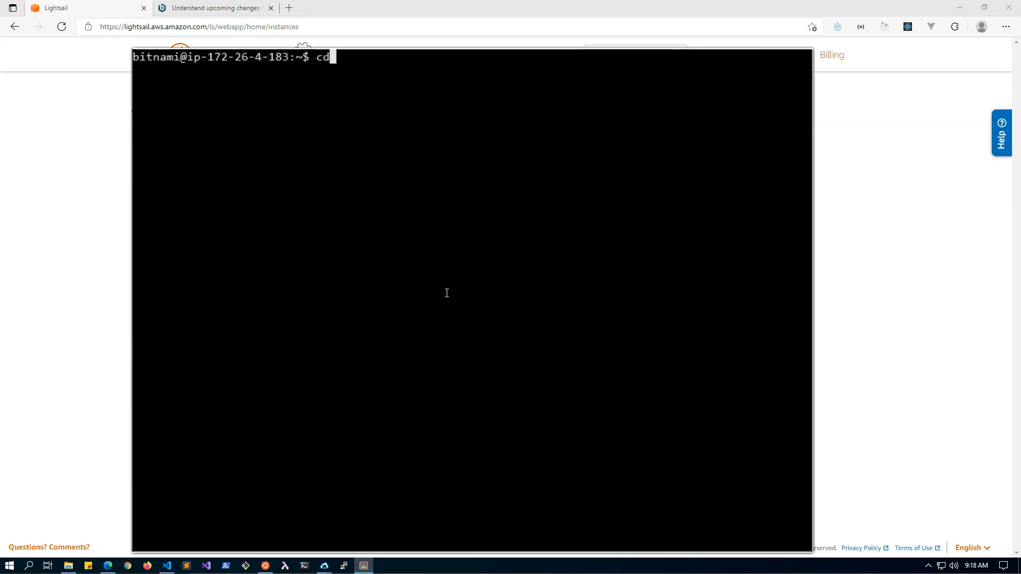
pyautogui.write('/home/b')
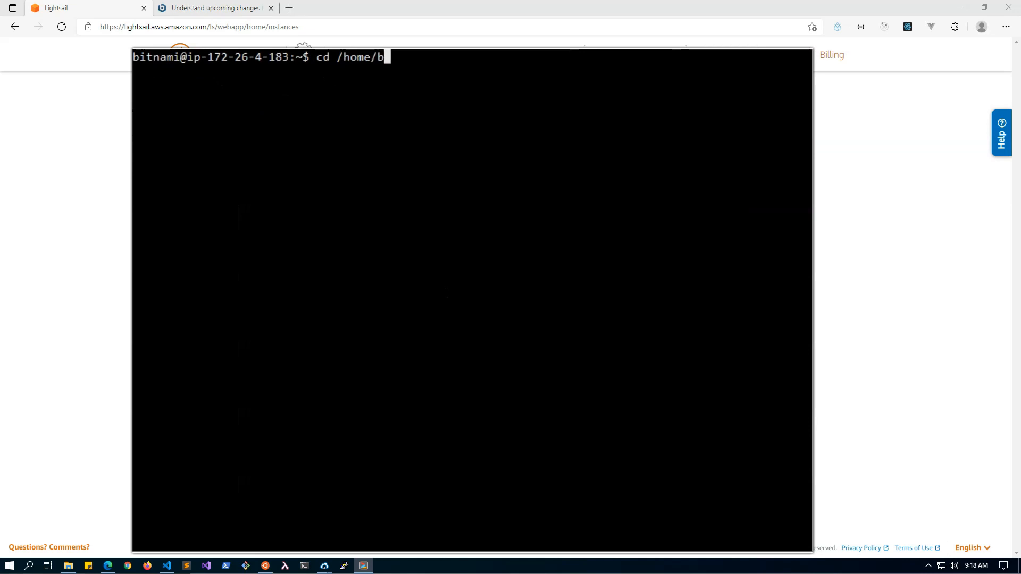
pyautogui.write('itnam')
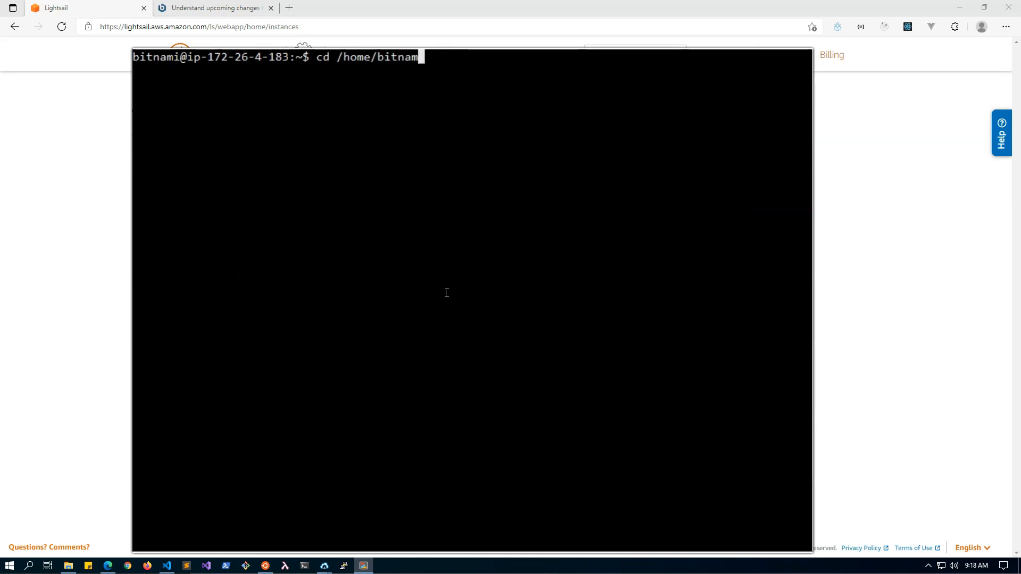
pyautogui.write('i/stack/wordpress')
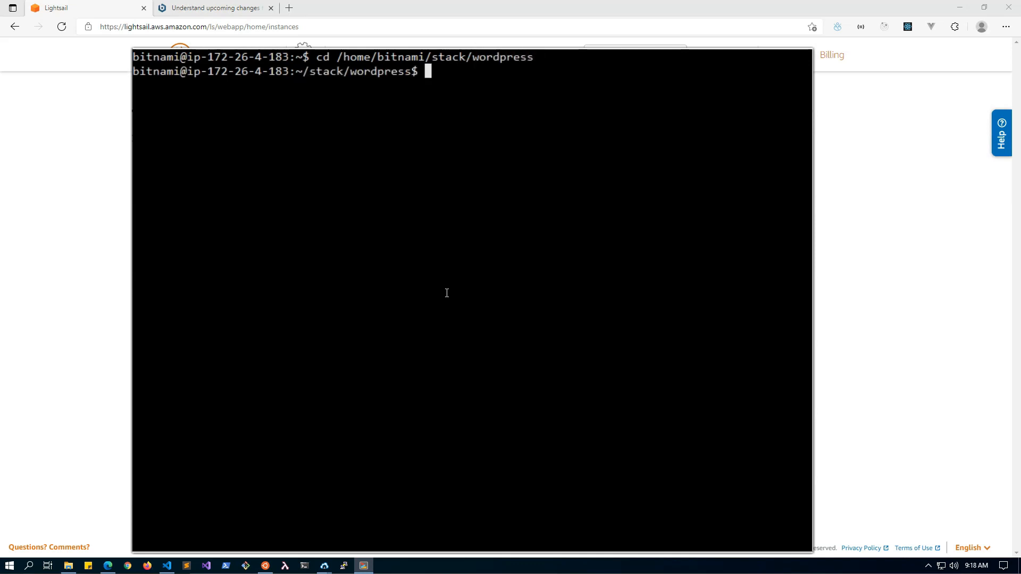
pyautogui.write('ls -al')
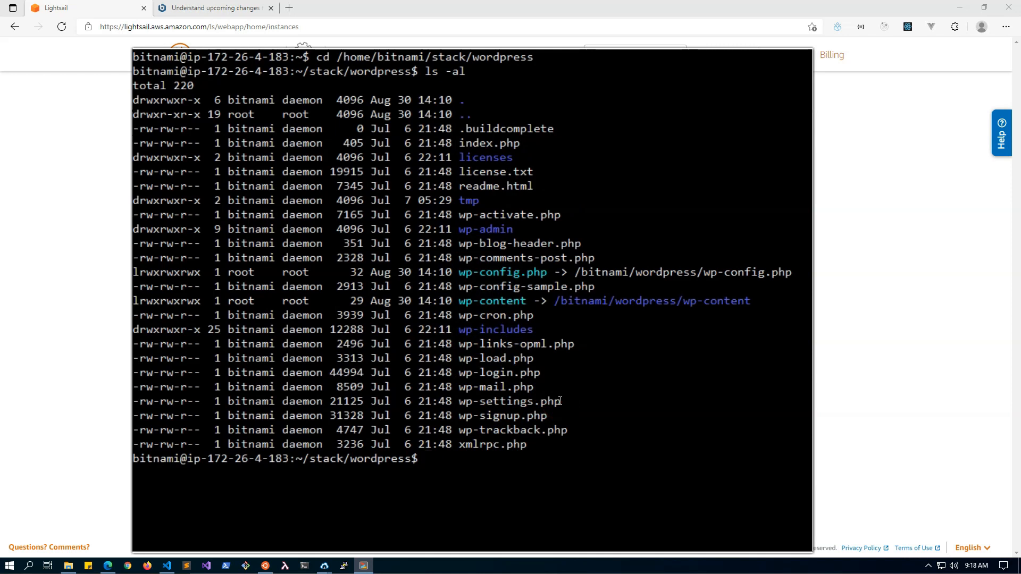
# Type cd to the legacy path /home/bitnami/apps/wordpress/htdocs/.
pyautogui.write('cd')
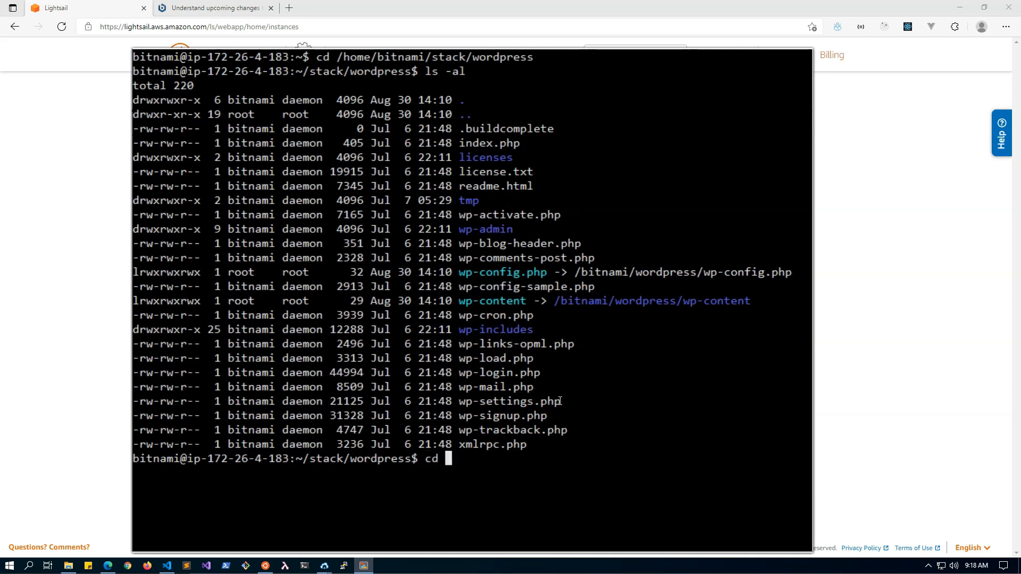
pyautogui.write('/home/bitna')
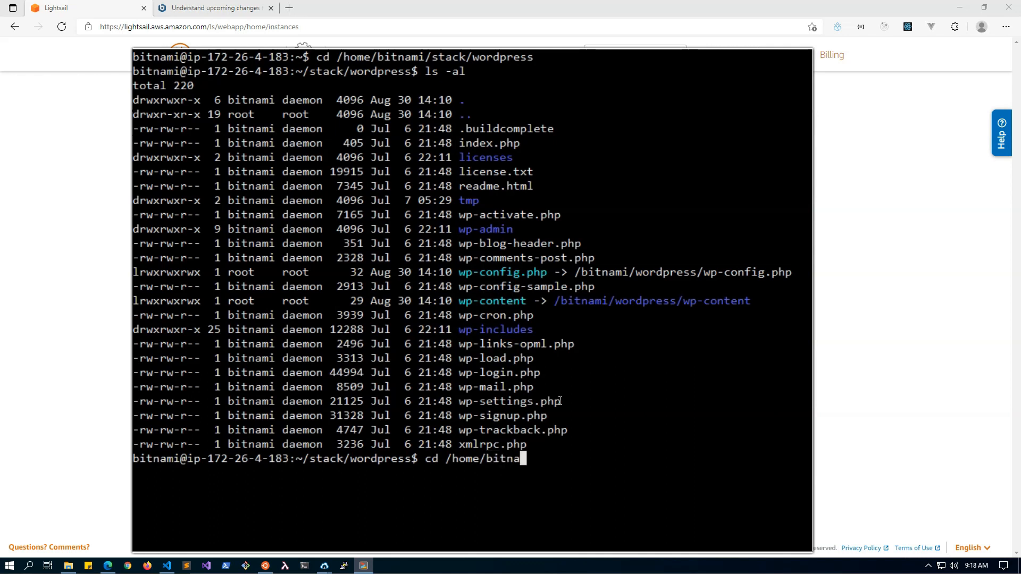
pyautogui.write('mi/')
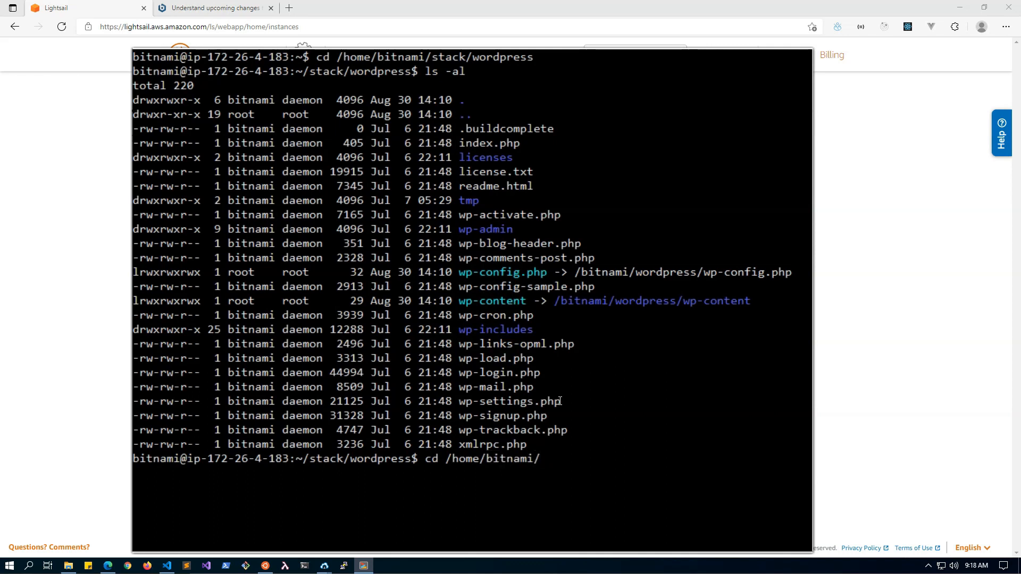
pyautogui.write('apps/')
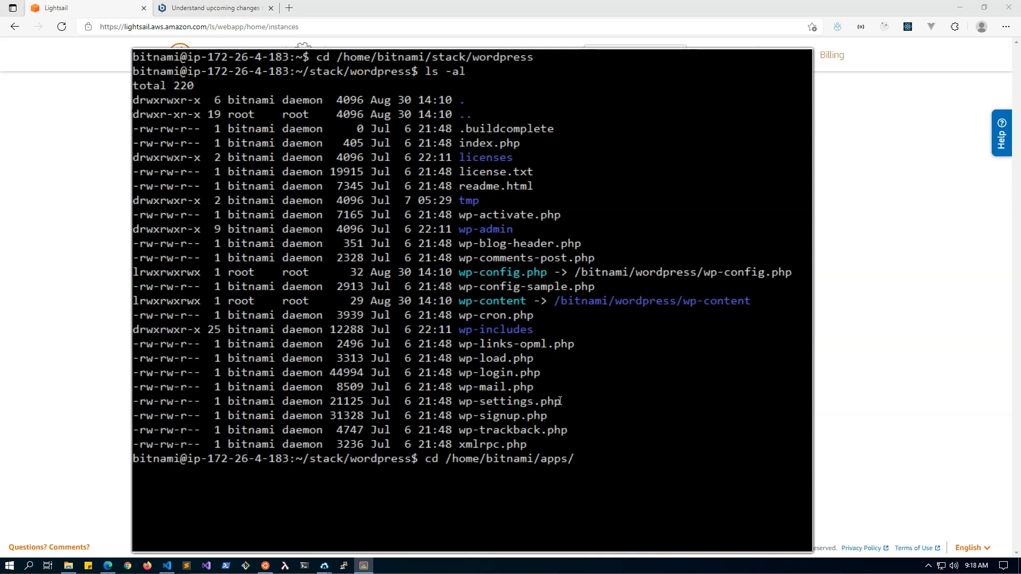
pyautogui.write('word')
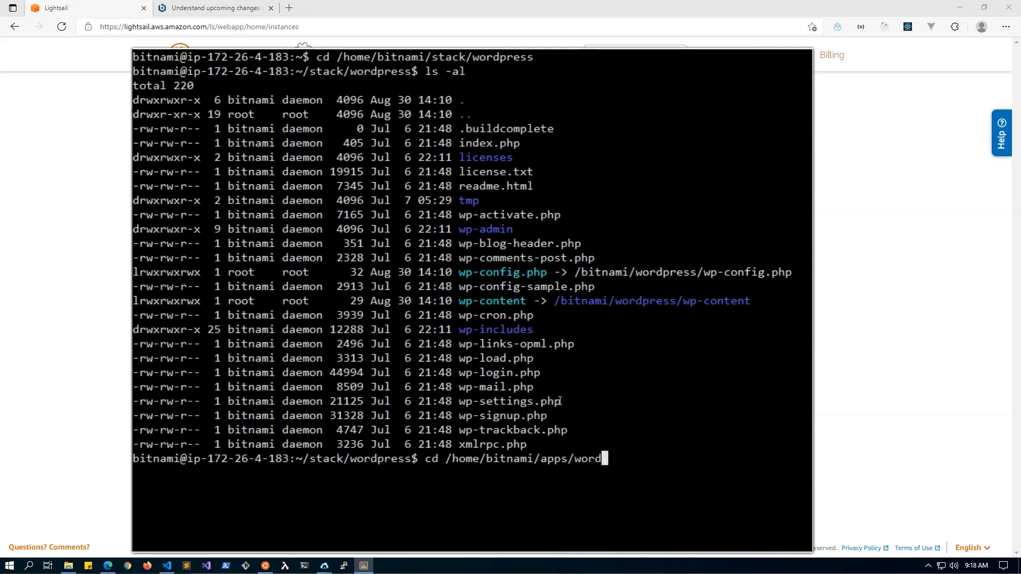
pyautogui.write('press/')
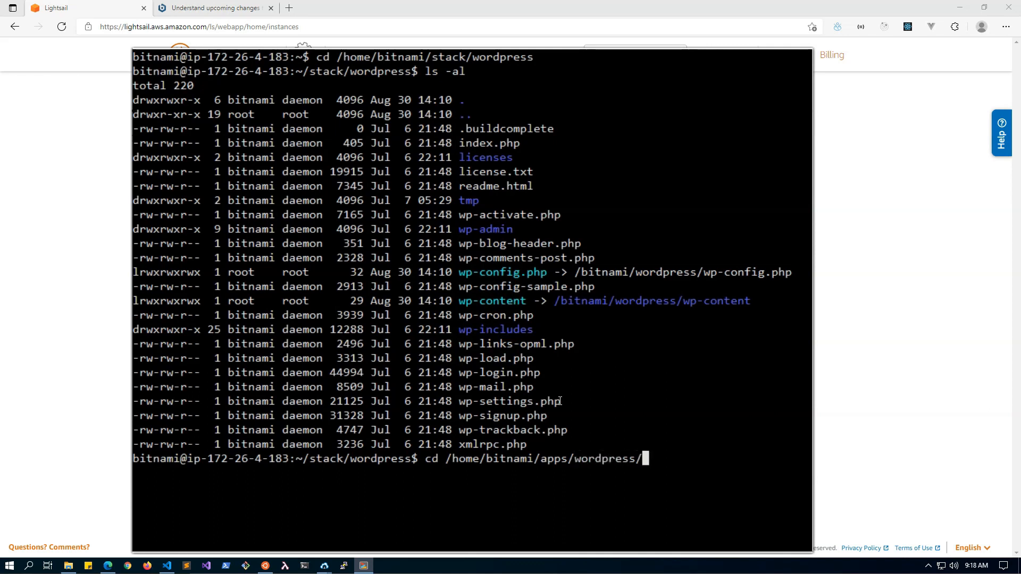
pyautogui.write('htdocs/')
pyautogui.write('pwd')
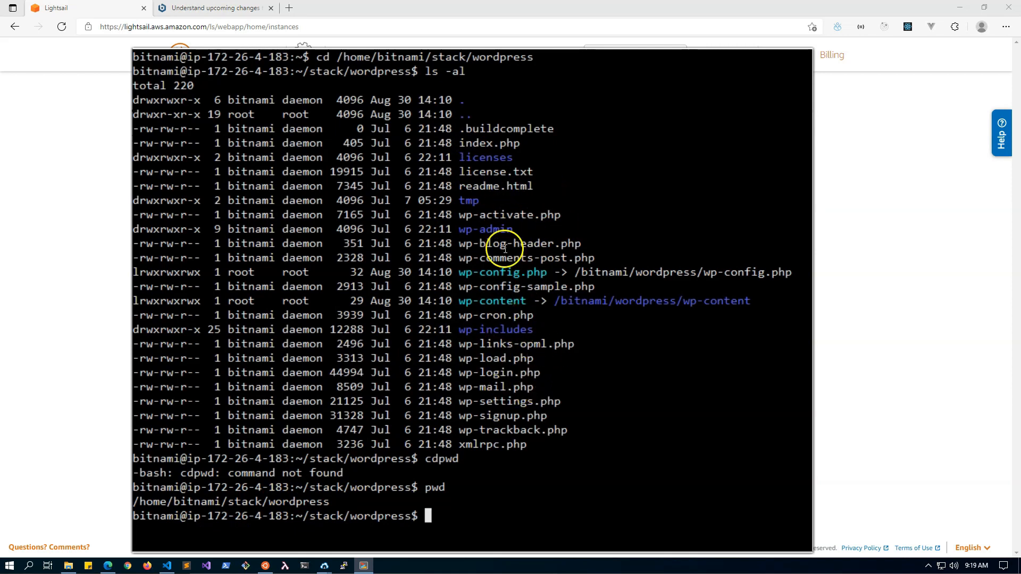
pyautogui.moveTo(450, 366)
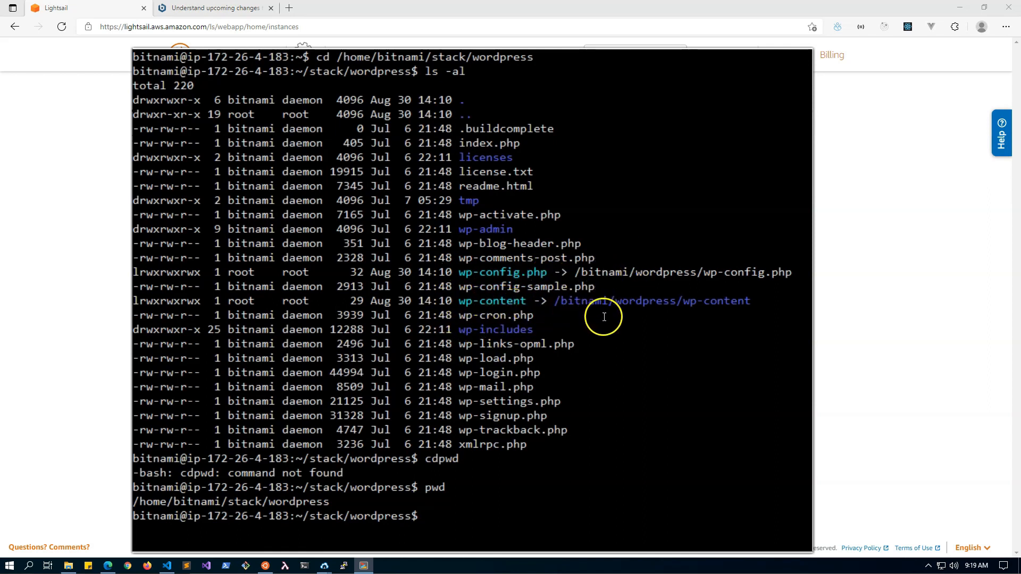
pyautogui.moveTo(461, 172)
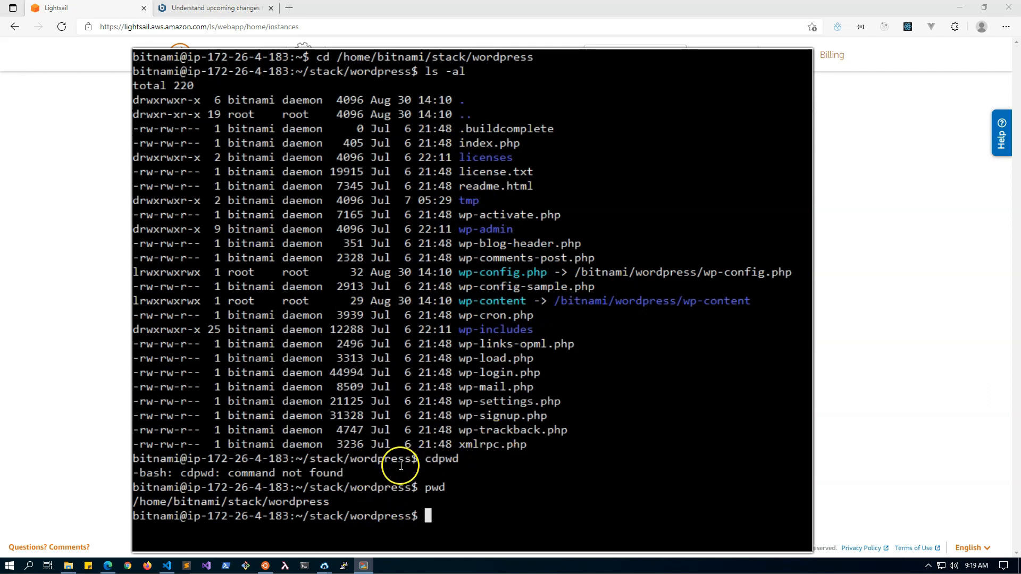
pyautogui.moveTo(566, 266)
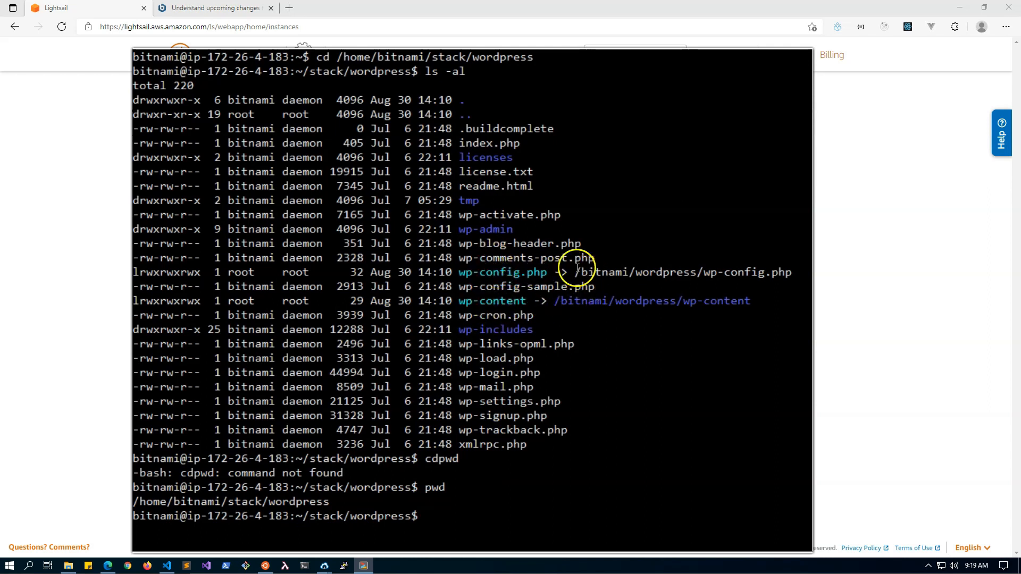
pyautogui.moveTo(602, 397)
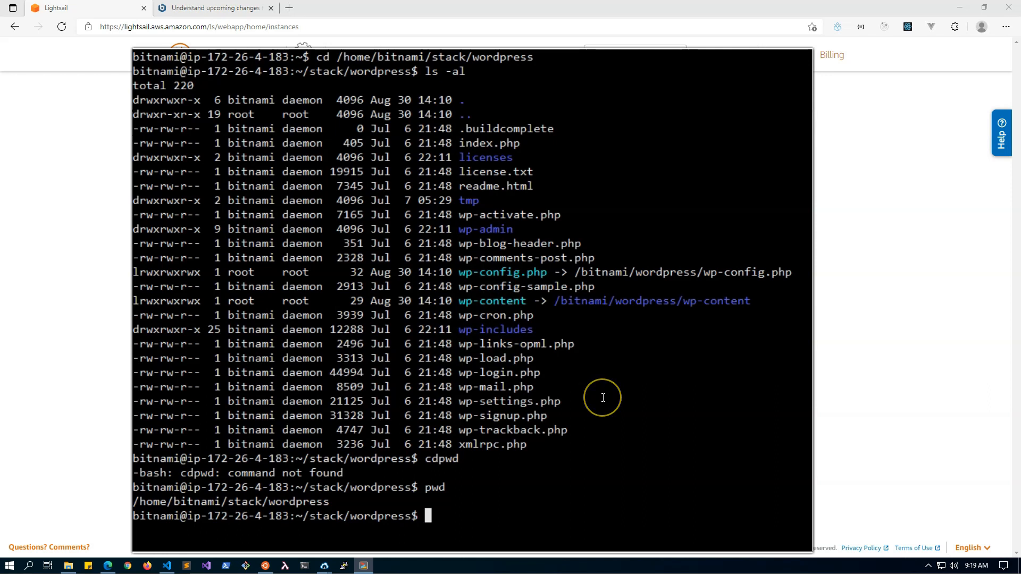
pyautogui.moveTo(603, 398)
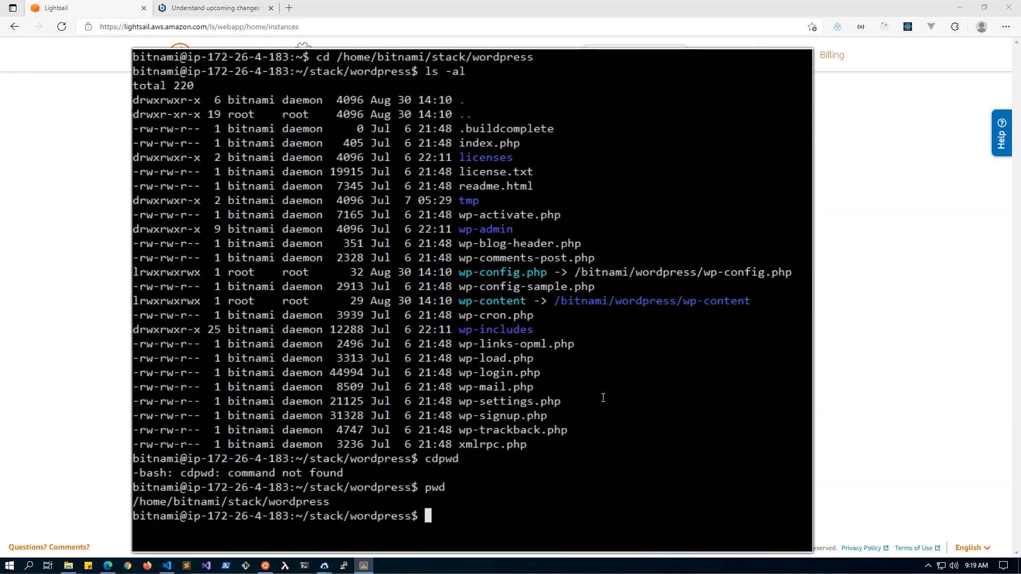
# Type cd /bitnami/wordpress to move into the WordPress data folder.
pyautogui.write('cd /bitnami')
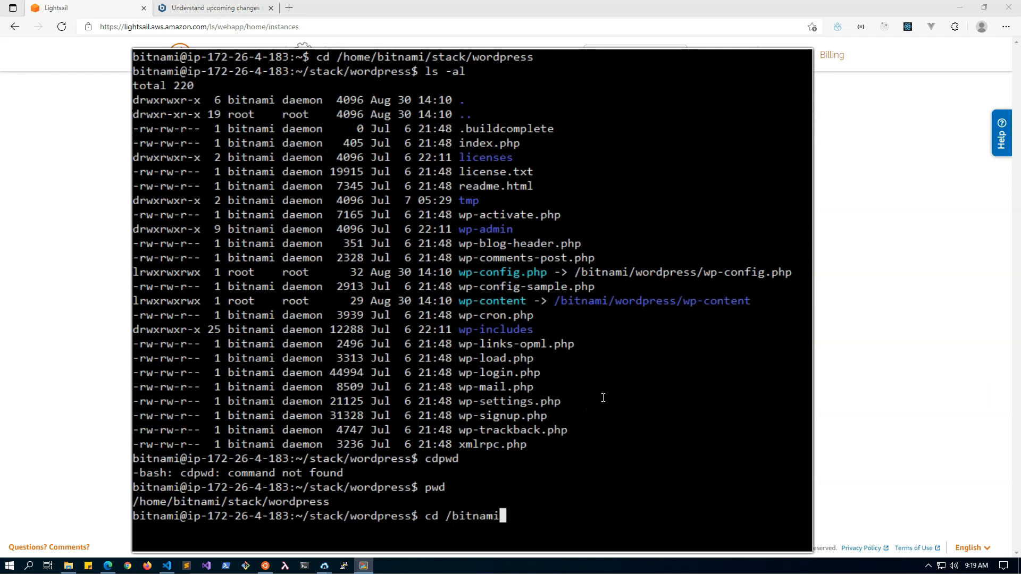
pyautogui.write('/wordss')
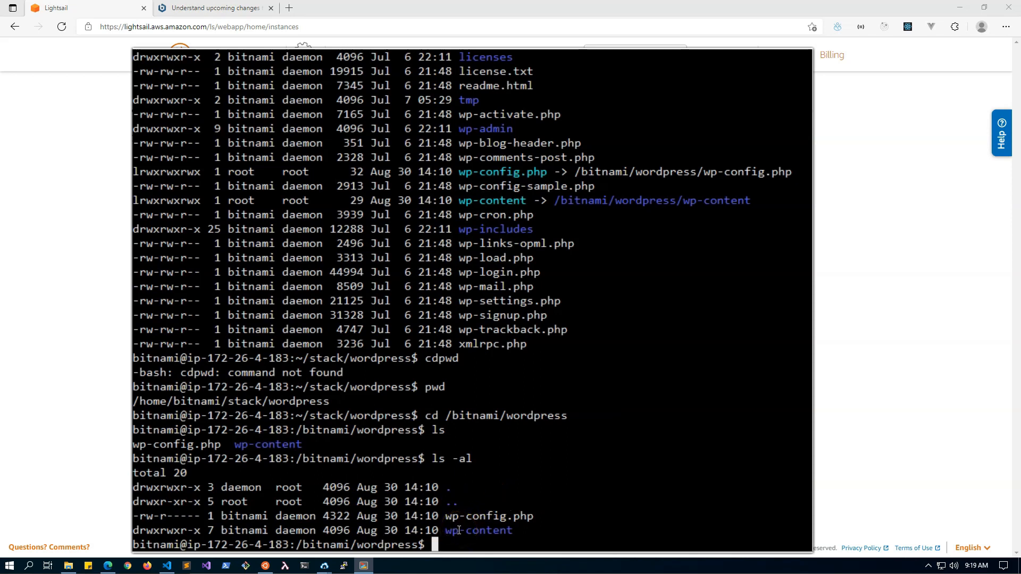
pyautogui.moveTo(430, 294)
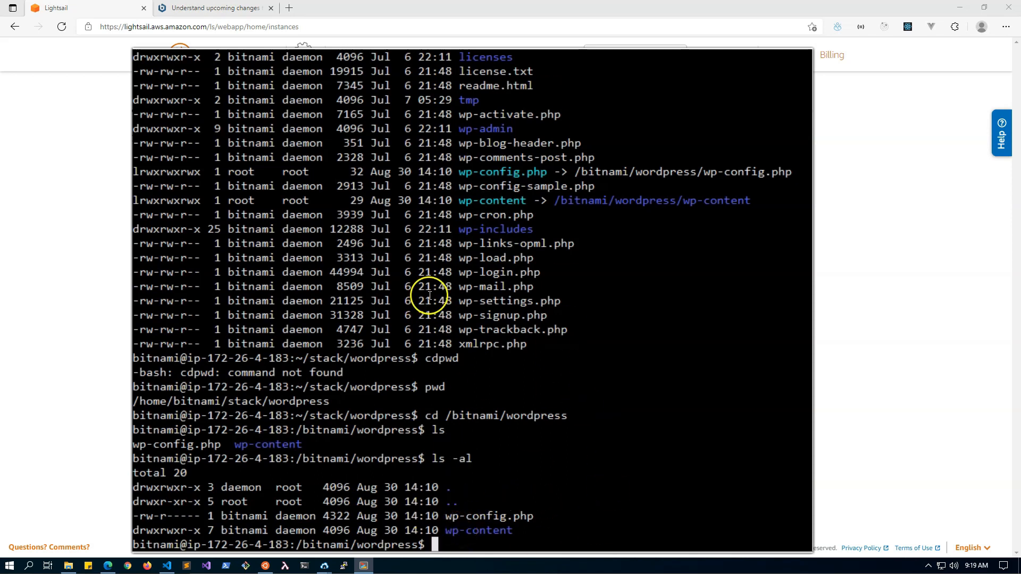
pyautogui.moveTo(518, 316)
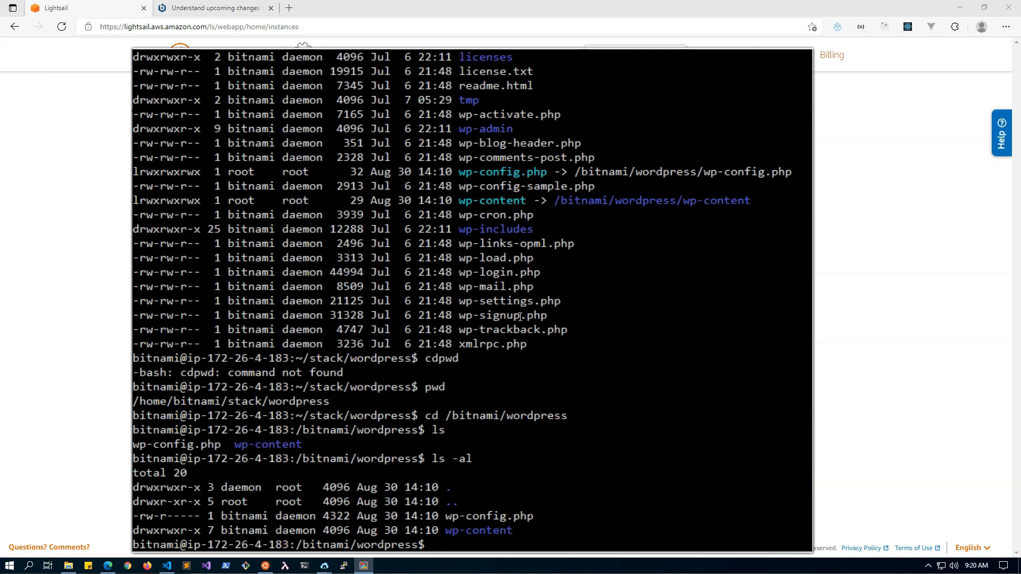
# Move the shell into /opt/bitnami/apache2/conf/vhosts.
pyautogui.write('cd /opt')
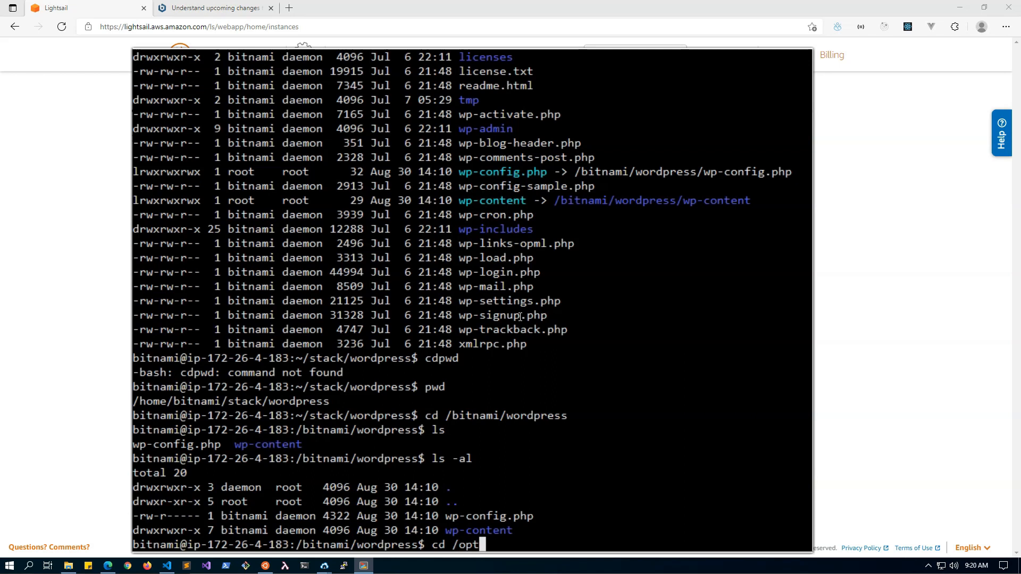
pyautogui.write('/bitnami')
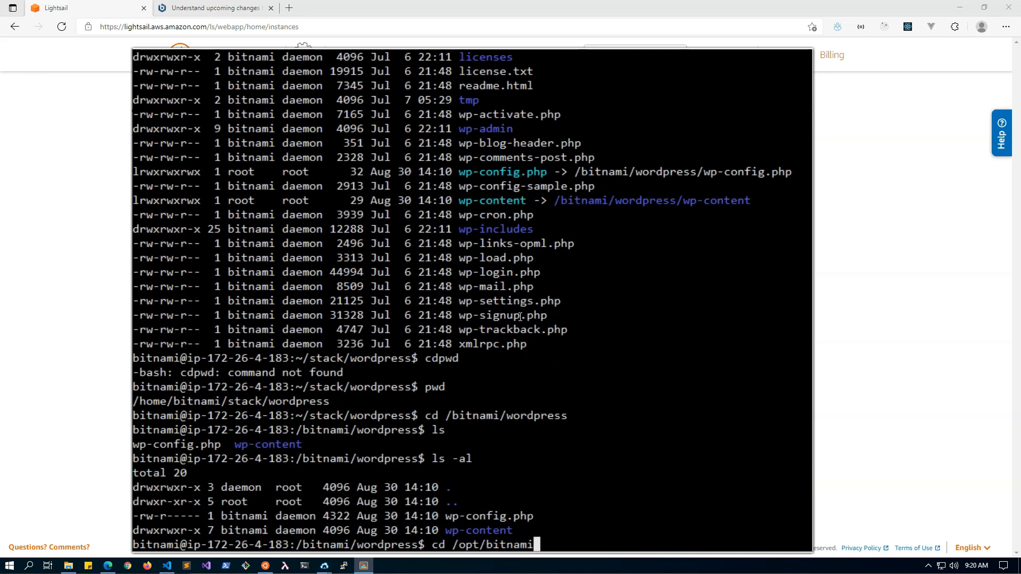
pyautogui.write('/apac')
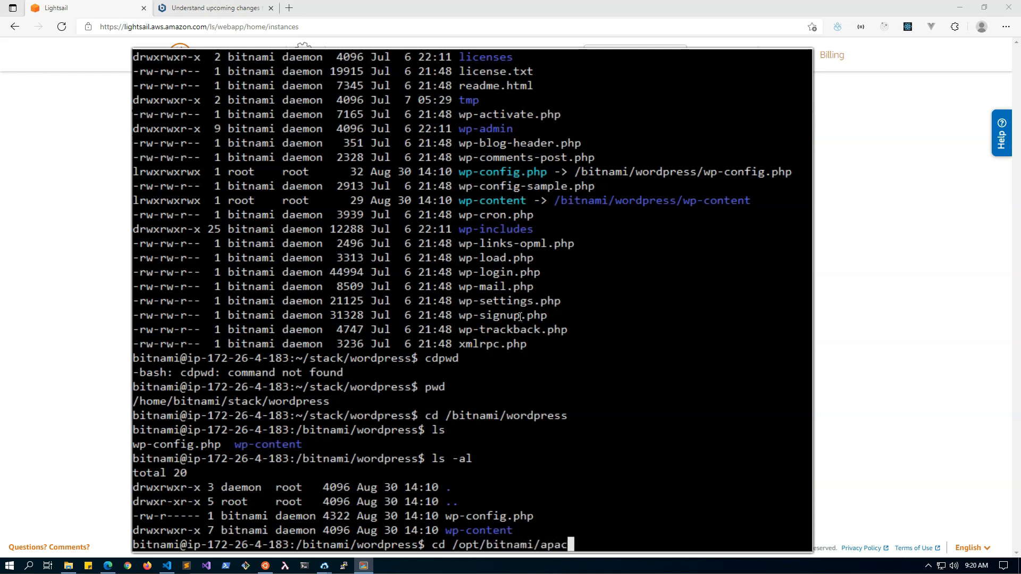
pyautogui.write('2')
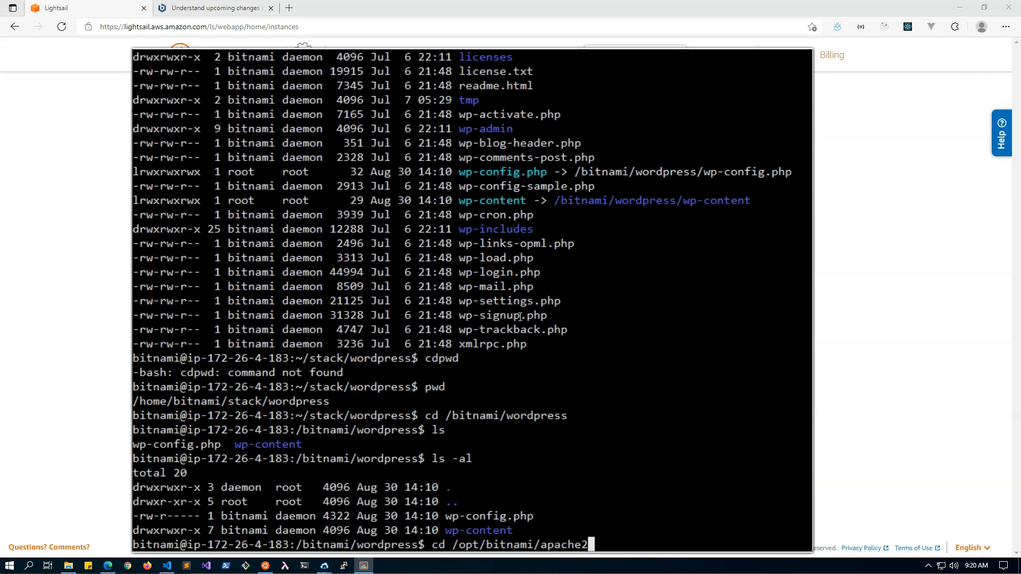
pyautogui.write('/conf/vhosts')
pyautogui.write('ls -al')
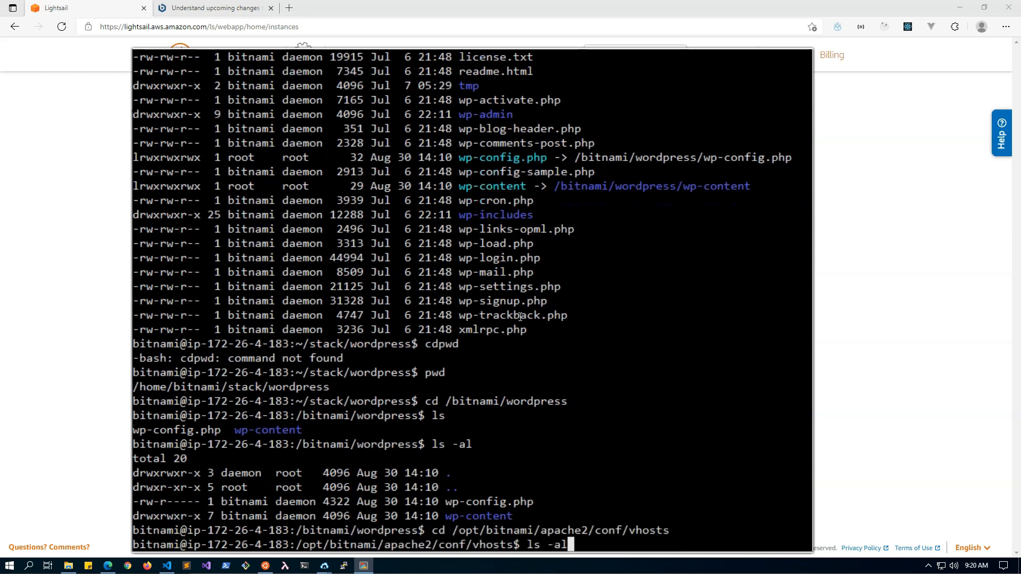
# List the vhosts folder and open wordpress-https-vhost.conf in vi.
pyautogui.press('Return')
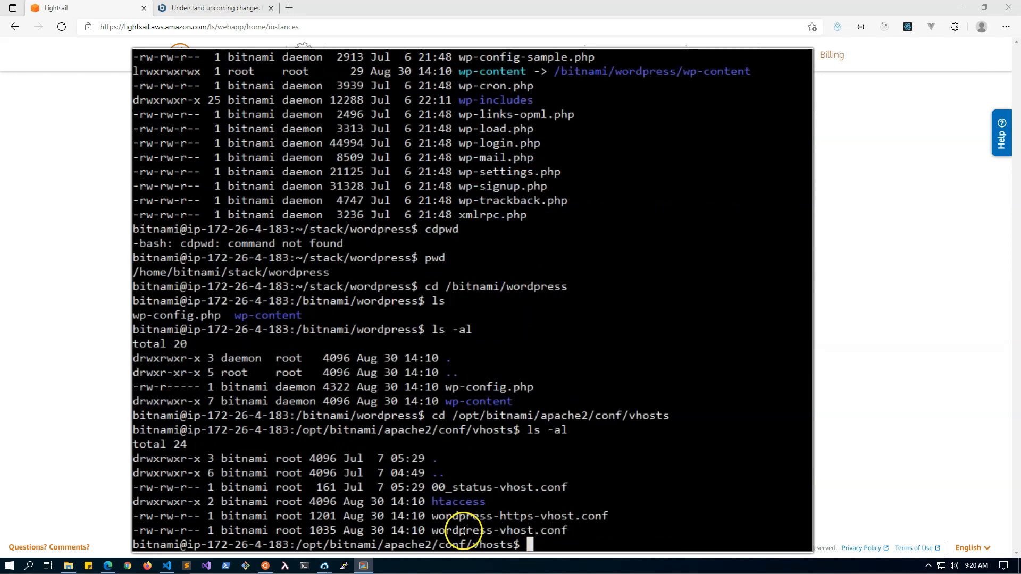
pyautogui.moveTo(518, 531)
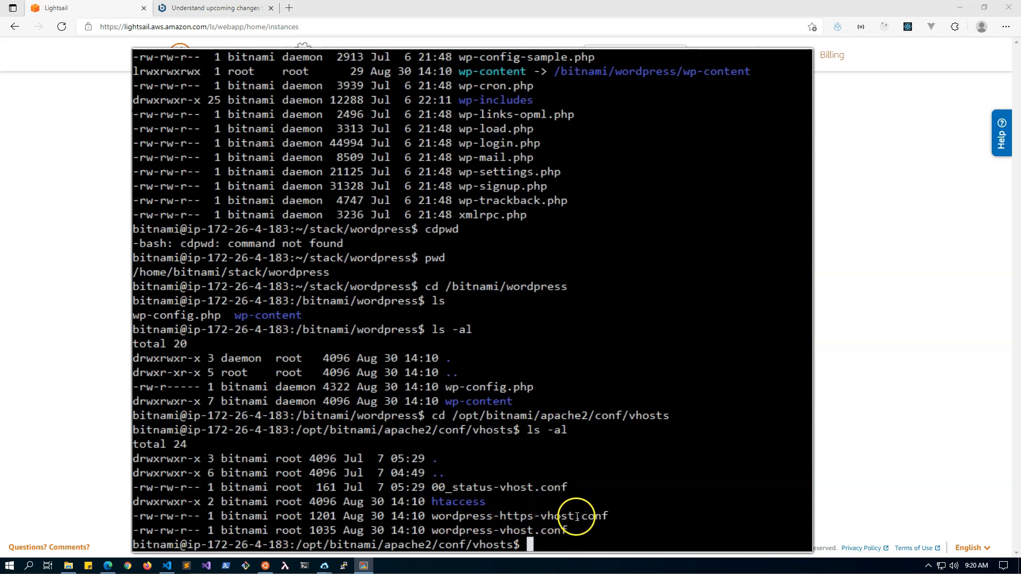
pyautogui.moveTo(530, 533)
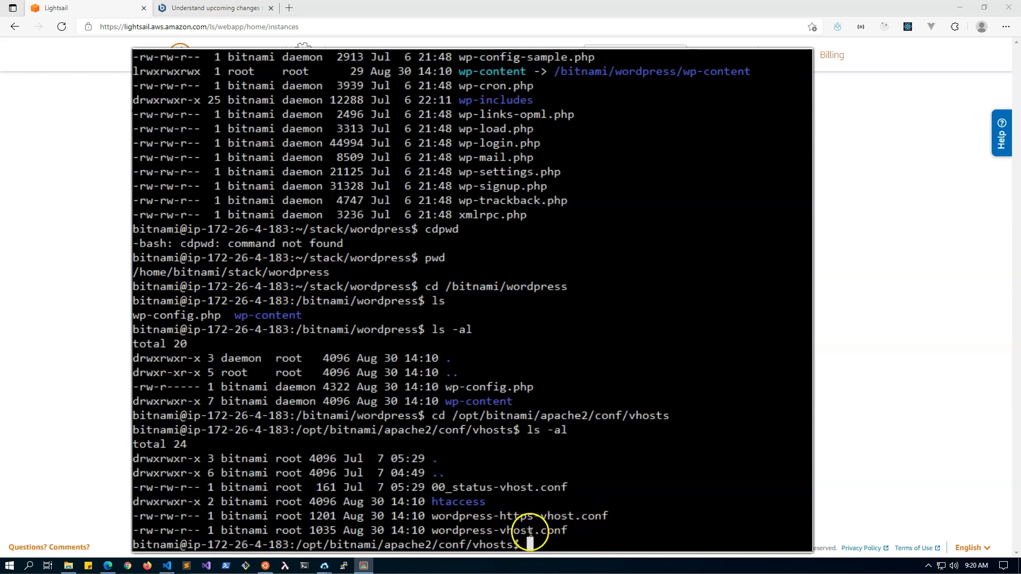
pyautogui.write('vi')
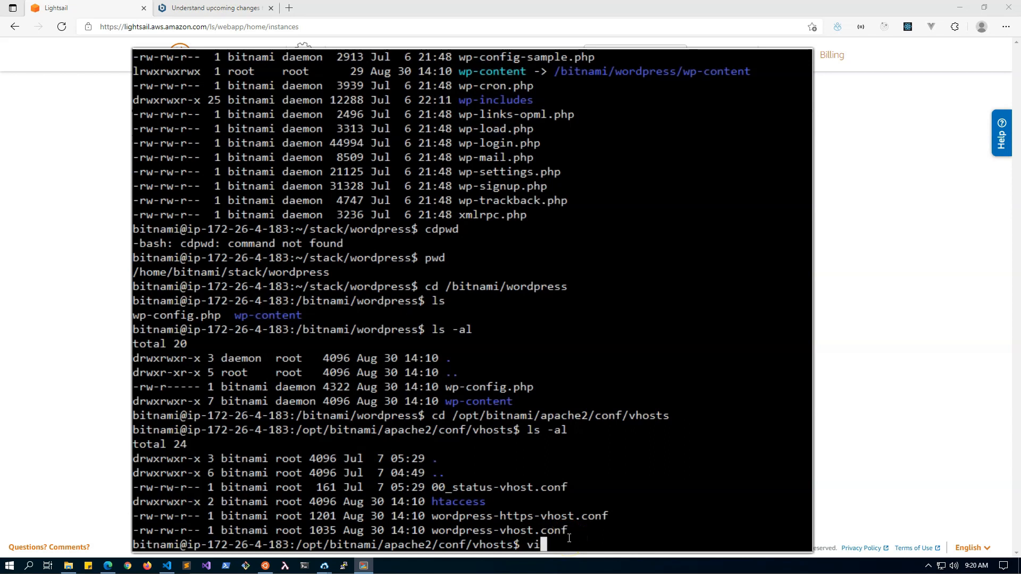
pyautogui.write('wordpress-https-vhost.conf')
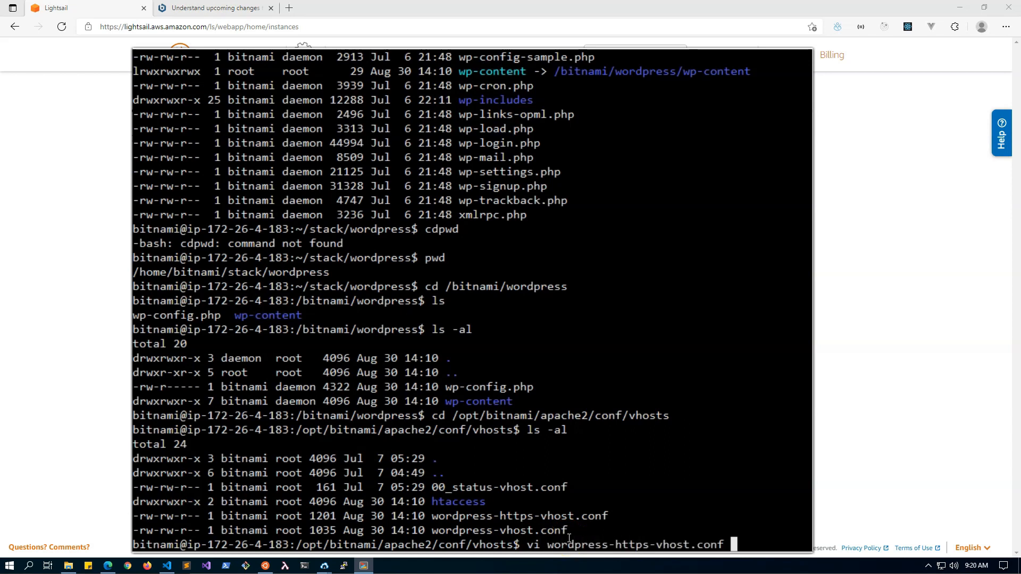
pyautogui.press('Enter')
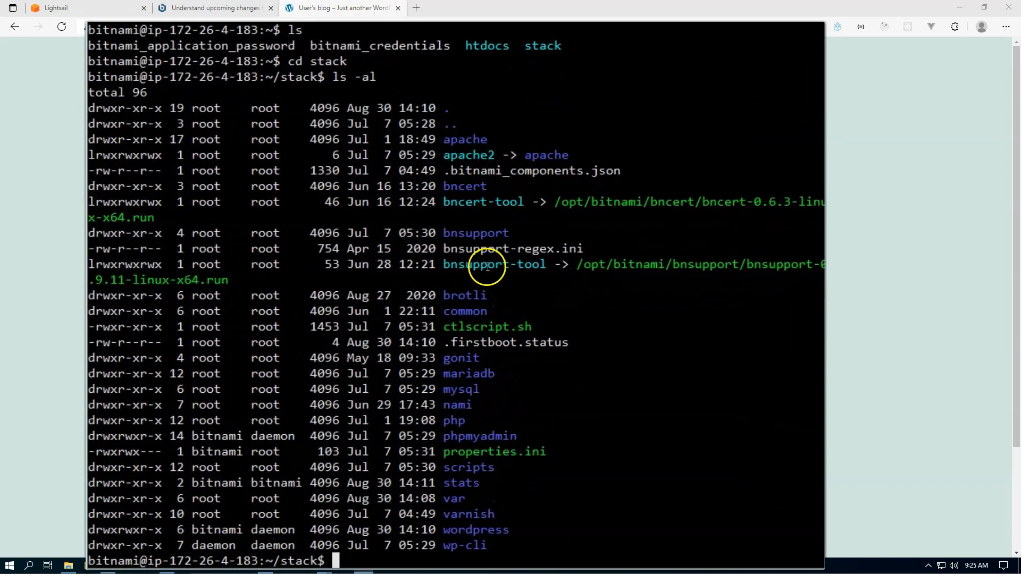
pyautogui.moveTo(488, 213)
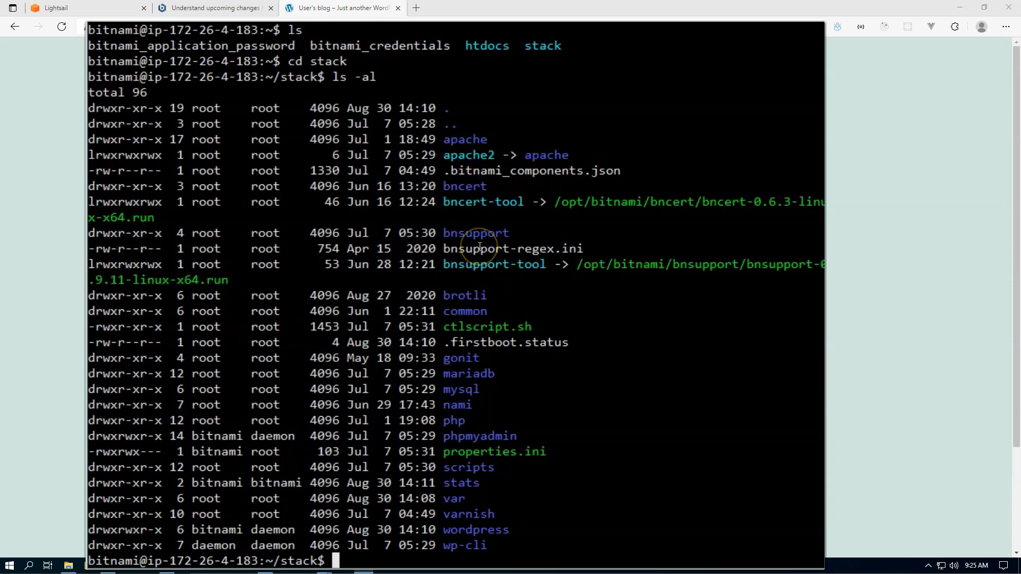
pyautogui.moveTo(454, 202)
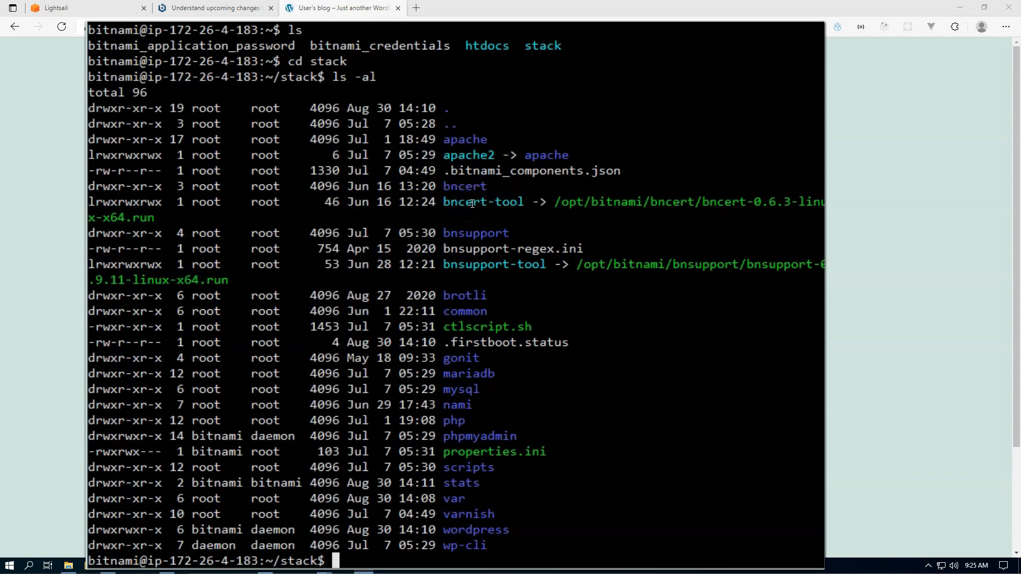
pyautogui.moveTo(518, 264)
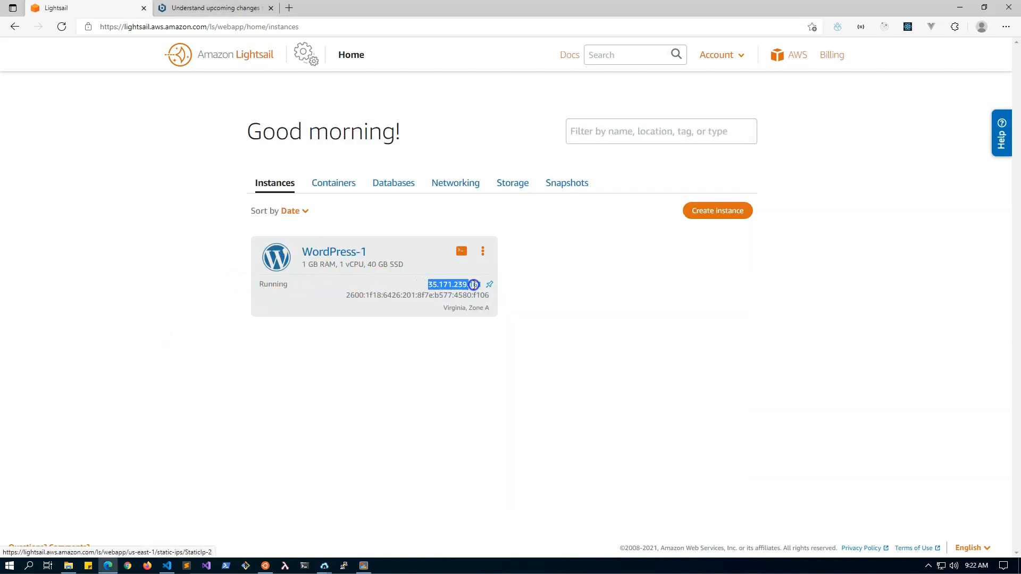
# Open the StaticIp-2 details and load the WordPress Hello world page at that IP.
pyautogui.click(489, 284)
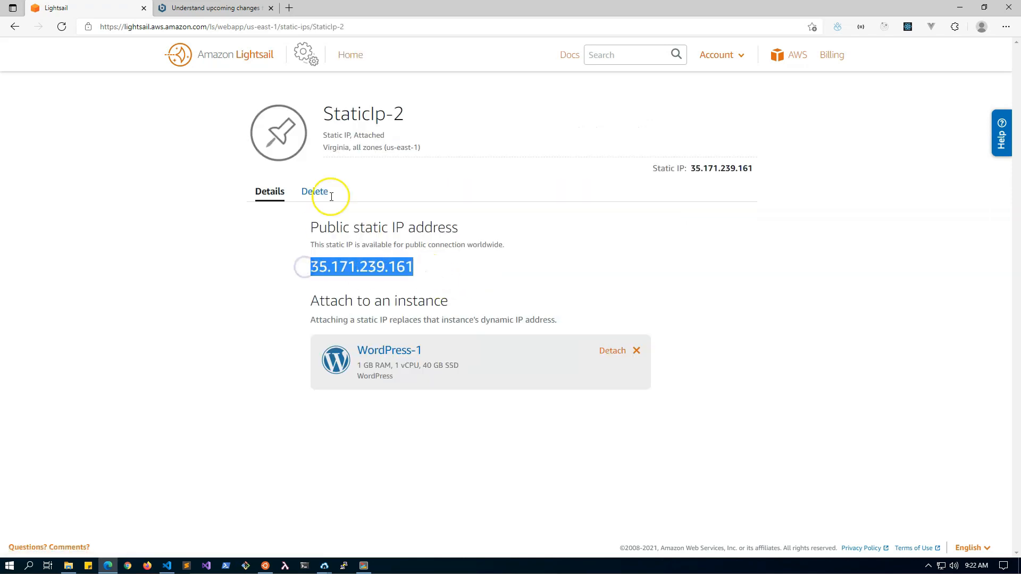
pyautogui.click(416, 8)
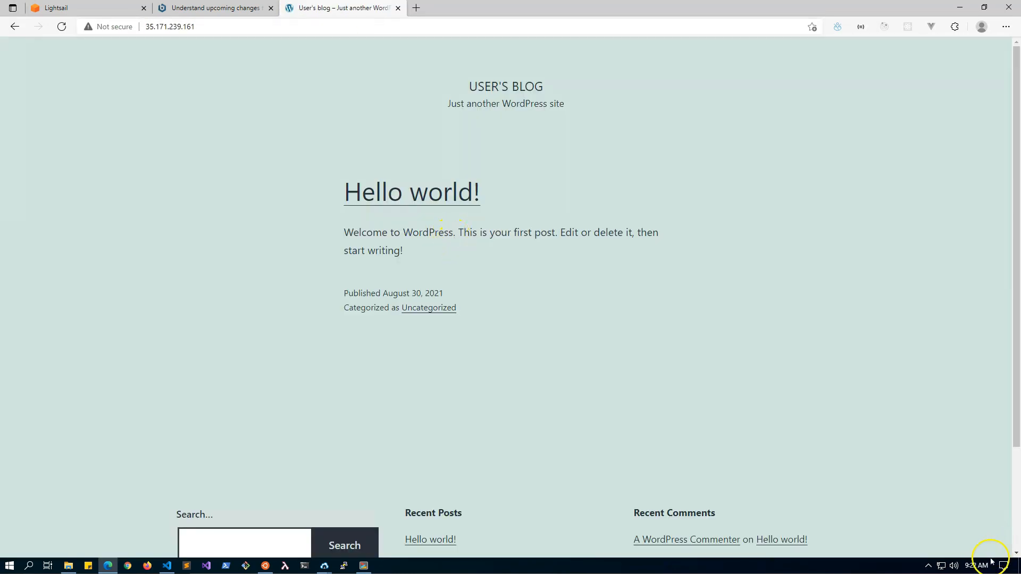
pyautogui.moveTo(522, 294)
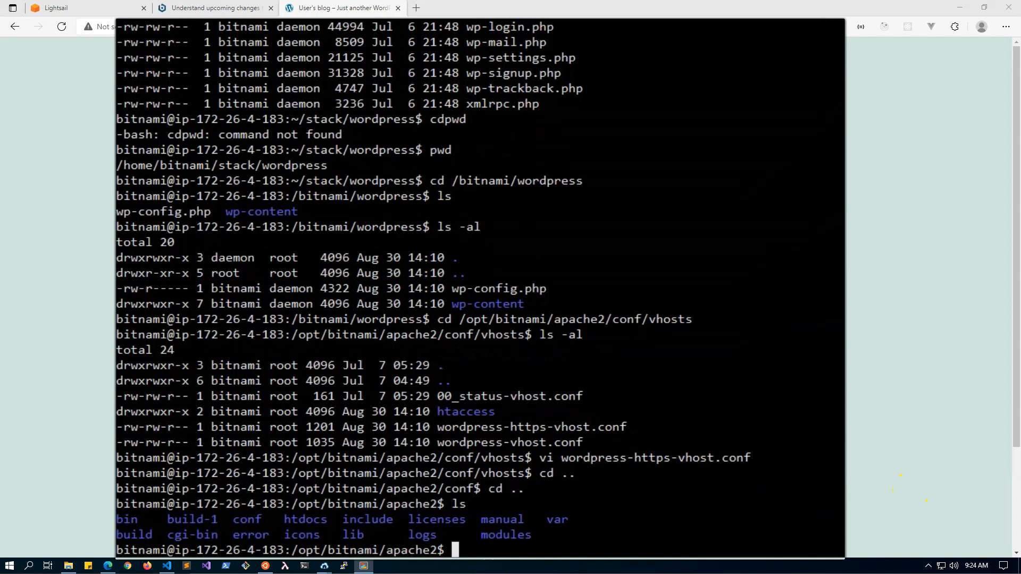
# Return to the home folder with cd and list it with ls.
pyautogui.write('cd')
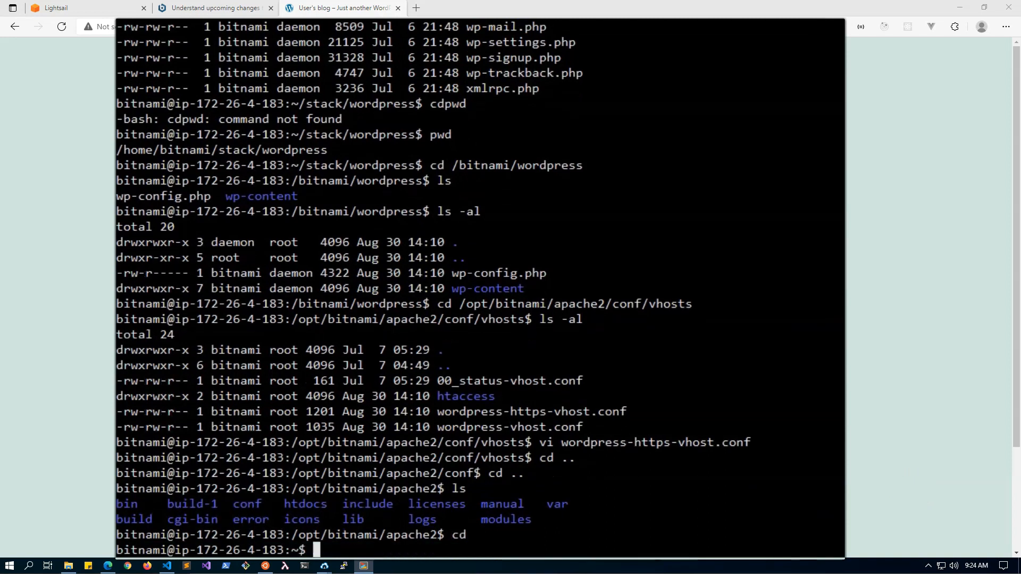
pyautogui.write('ls')
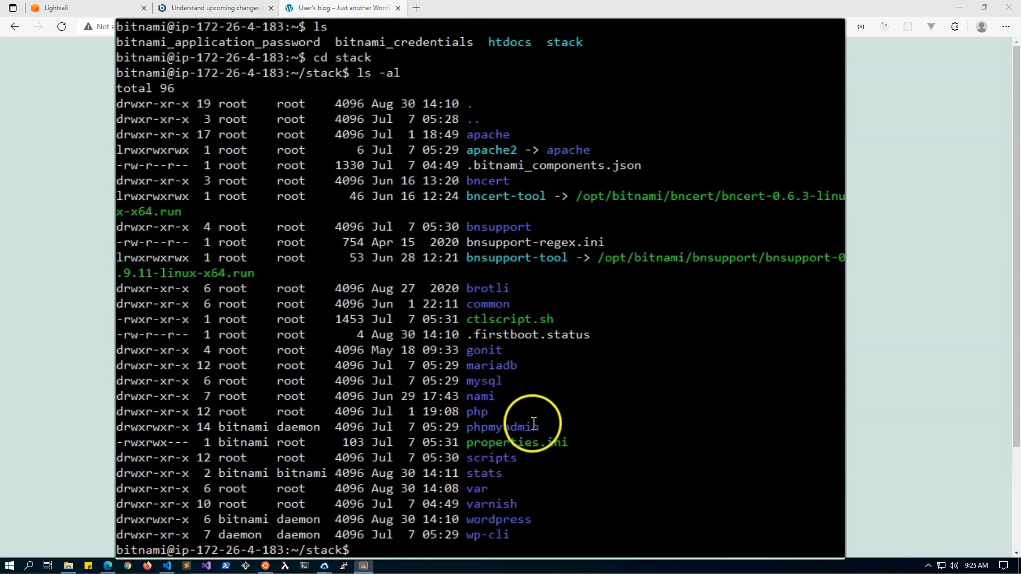
pyautogui.moveTo(500, 435)
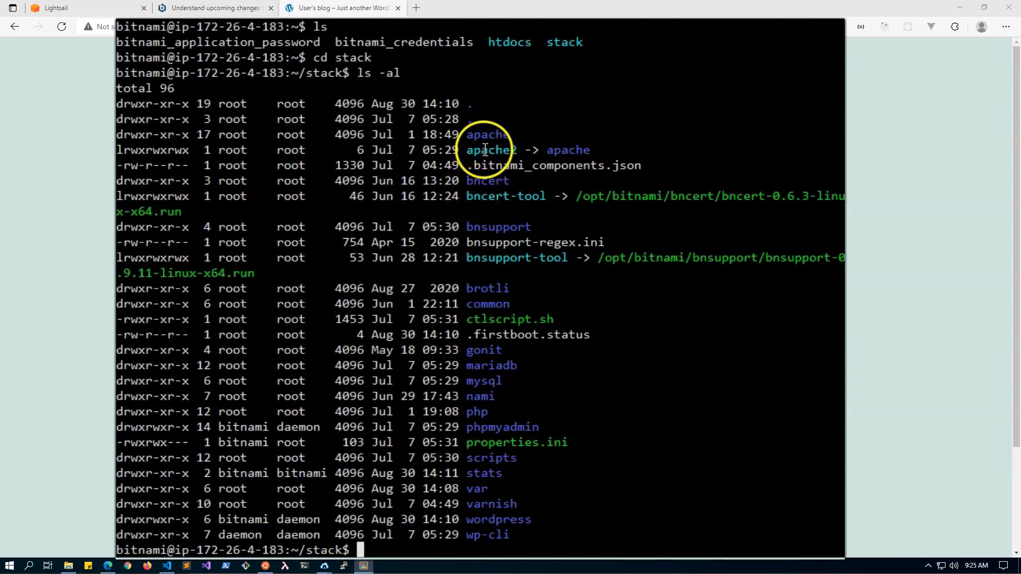
pyautogui.moveTo(526, 153)
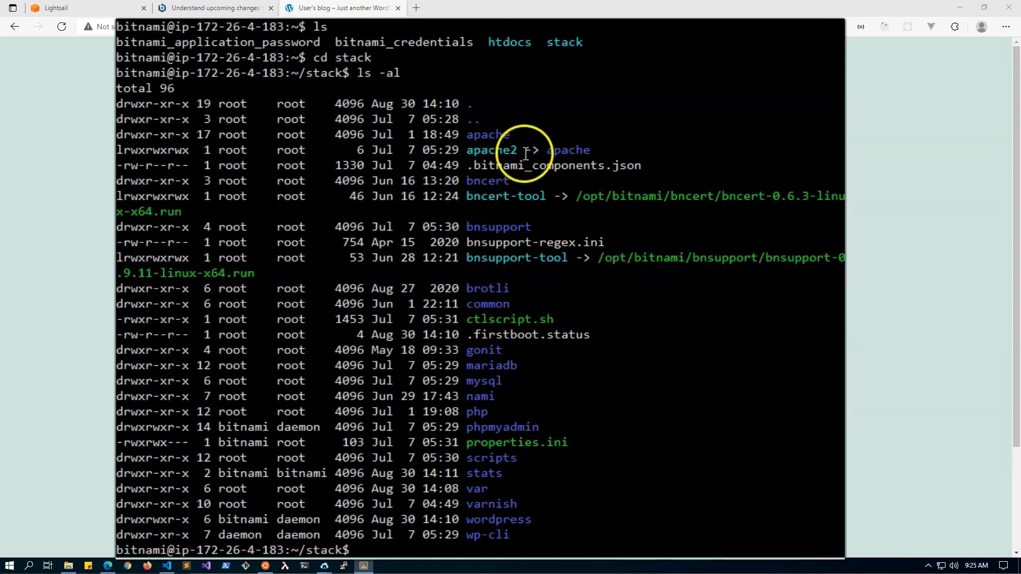
pyautogui.moveTo(482, 123)
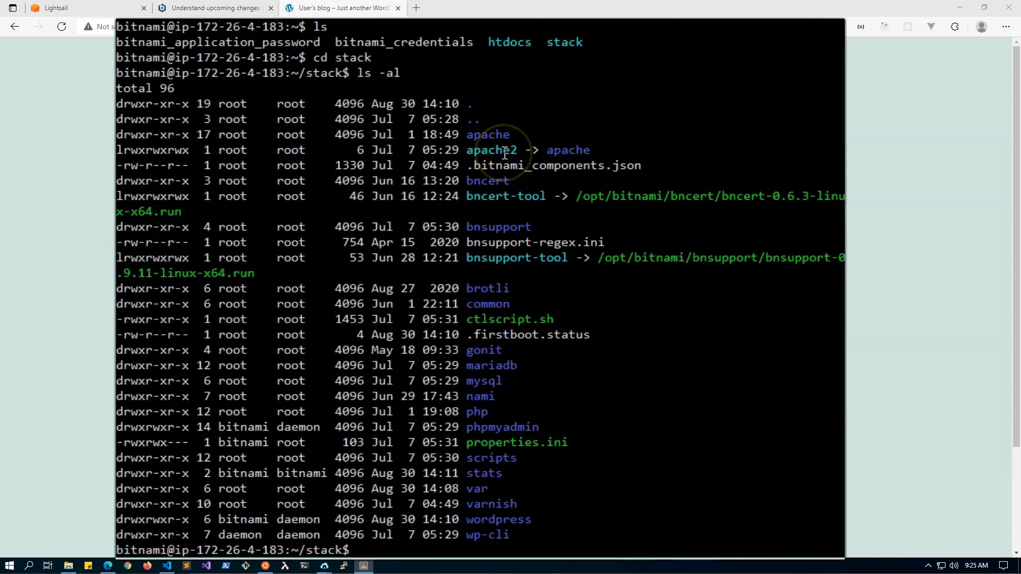
pyautogui.moveTo(488, 288)
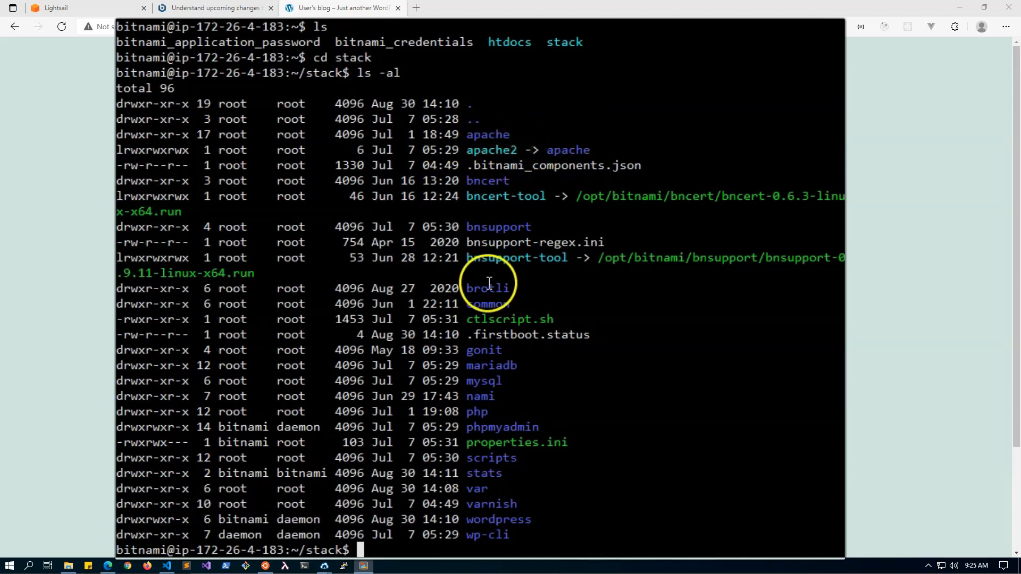
pyautogui.moveTo(488, 535)
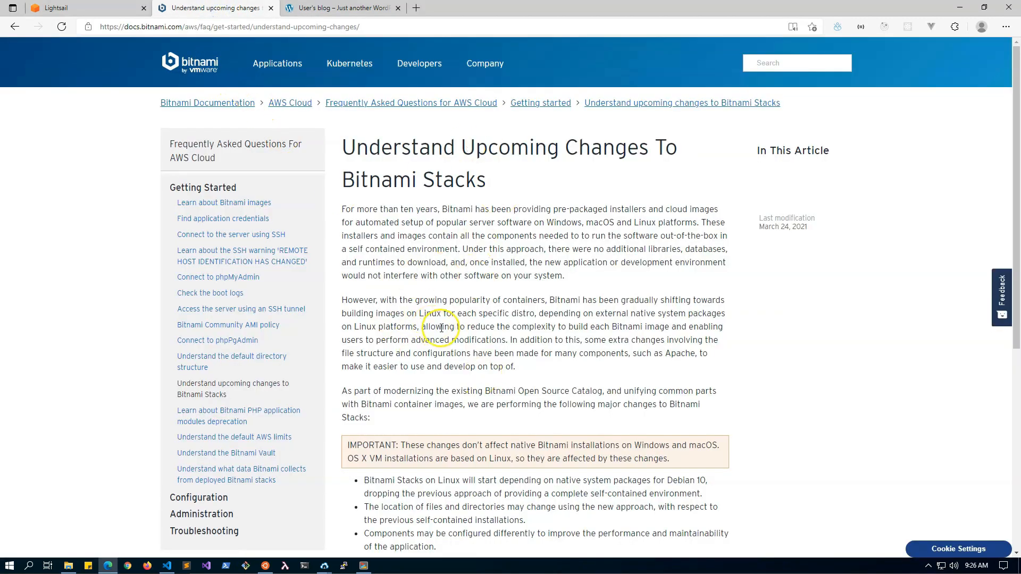
# Scroll the article to the command that identifies the stack's approach.
pyautogui.scroll(-3)
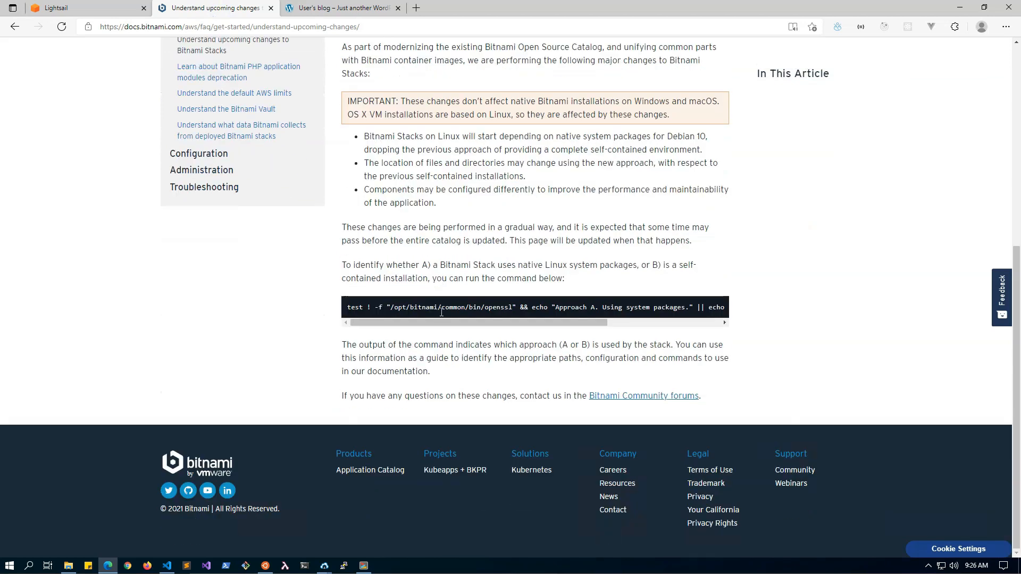
pyautogui.scroll(3)
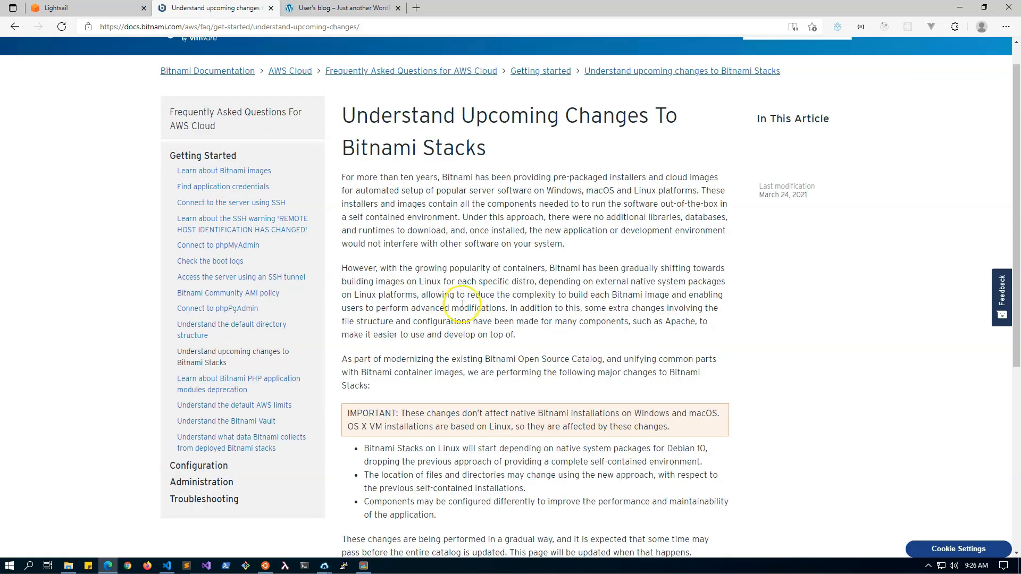
pyautogui.moveTo(390, 285)
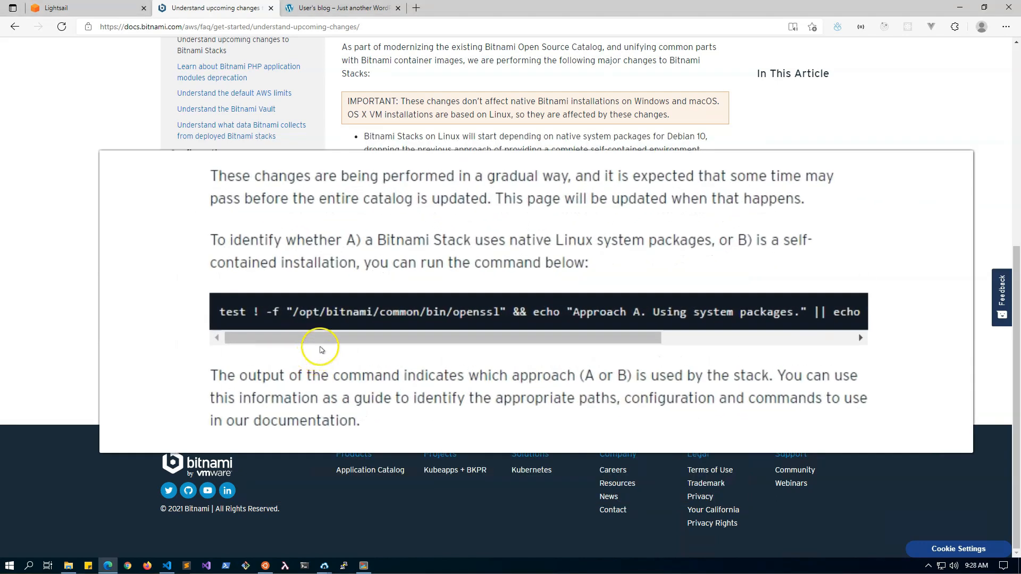
# Select the test command and highlight the self-contained and system-packages explanations.
pyautogui.moveTo(319, 338); pyautogui.dragTo(609, 338)
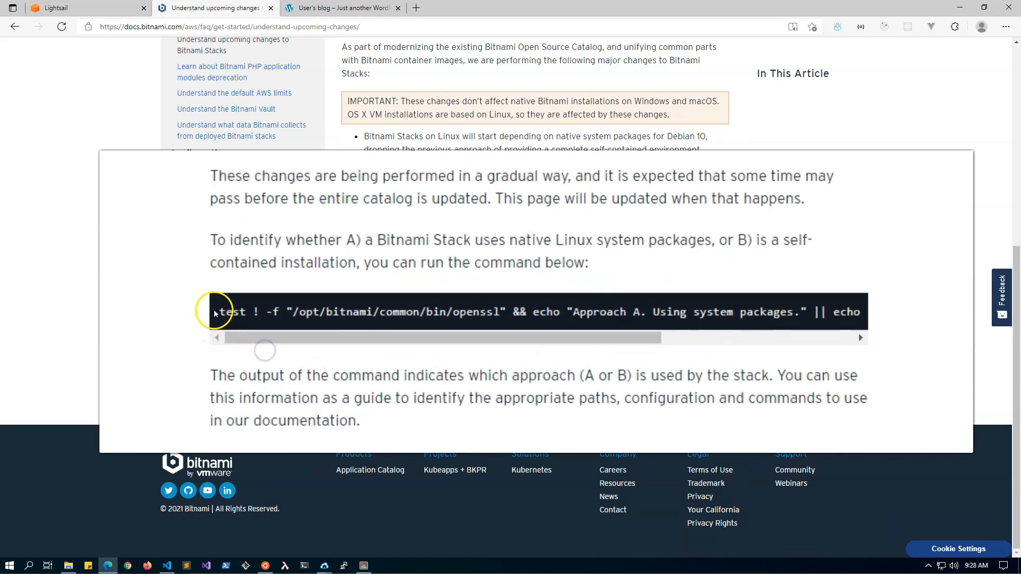
pyautogui.moveTo(219, 312); pyautogui.dragTo(516, 312)
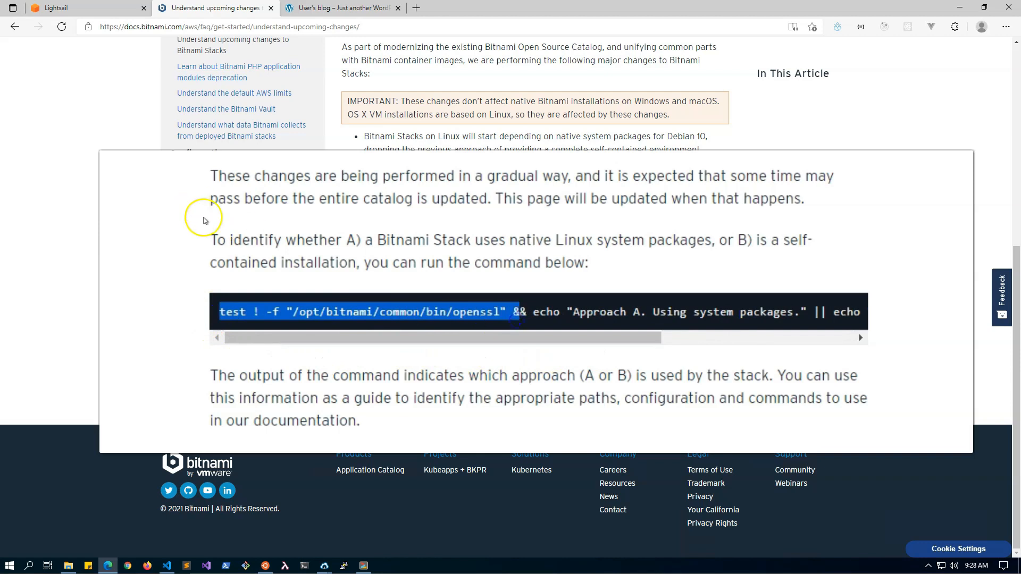
pyautogui.moveTo(270, 229)
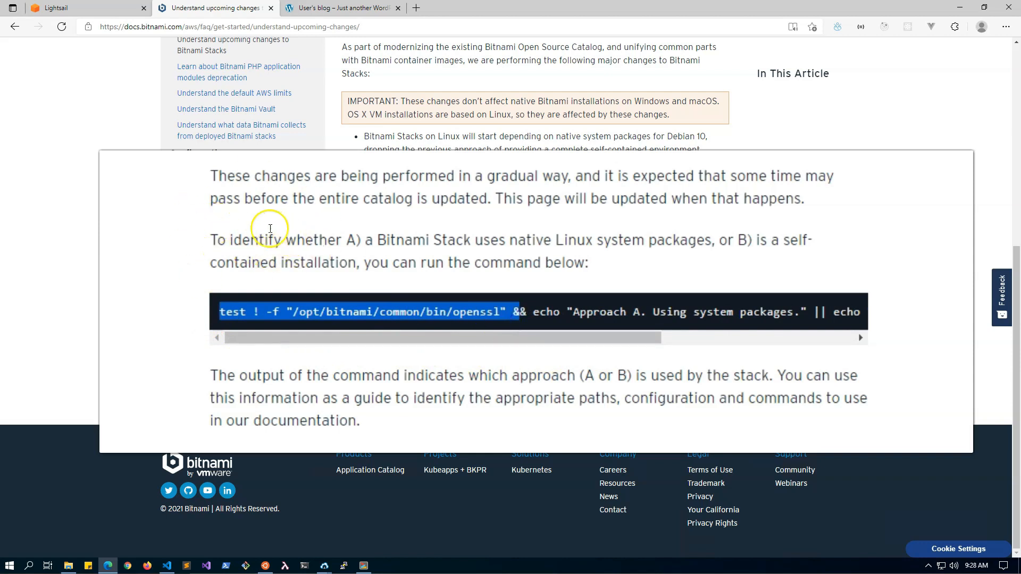
pyautogui.moveTo(348, 240); pyautogui.dragTo(481, 240)
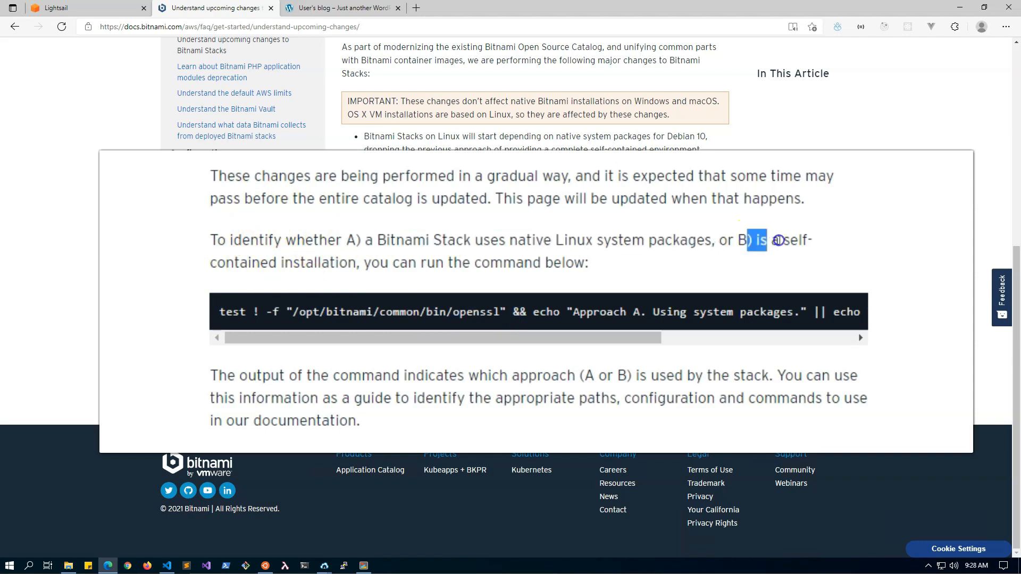
pyautogui.moveTo(776, 240); pyautogui.dragTo(433, 262)
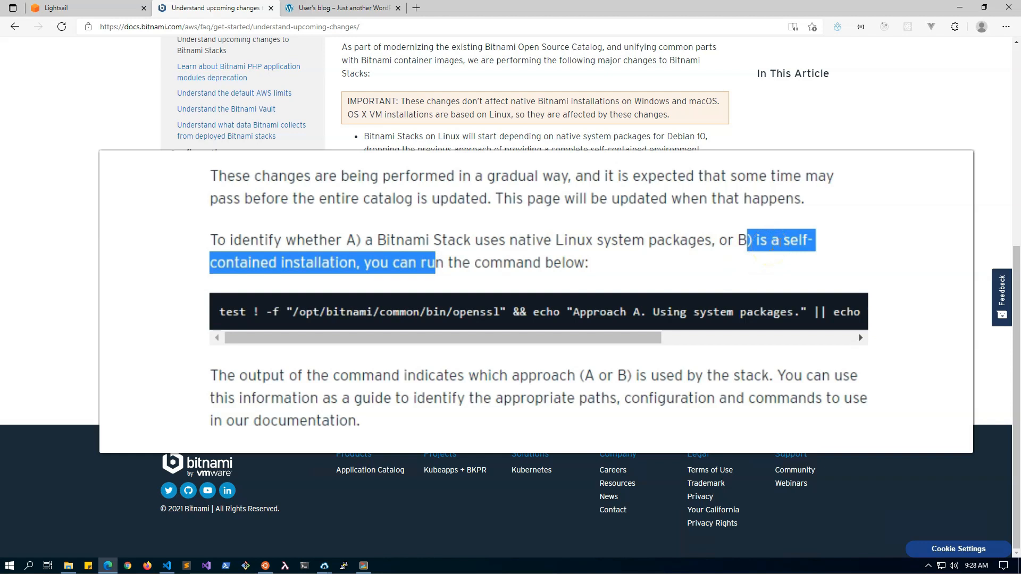
pyautogui.moveTo(490, 271)
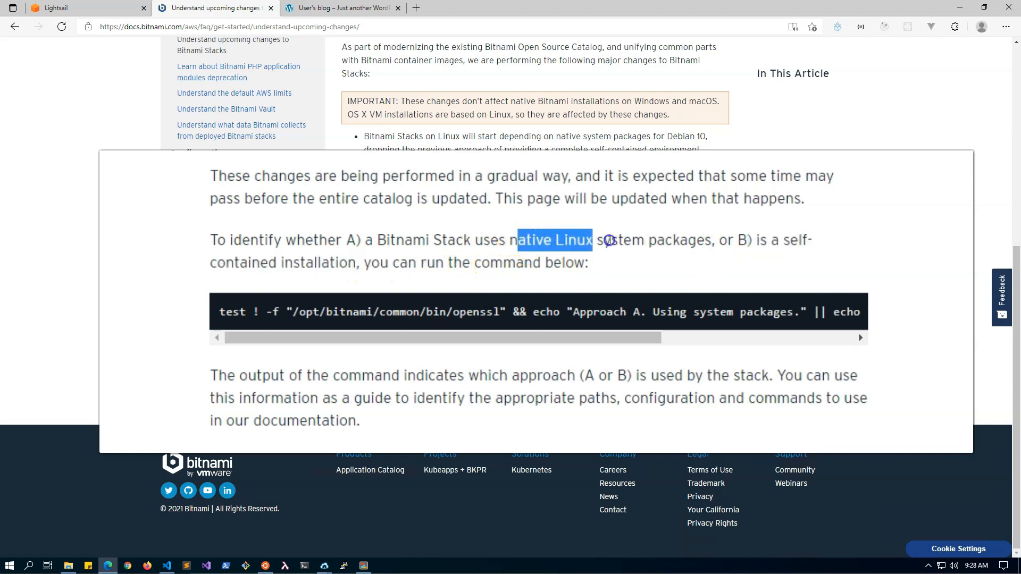
pyautogui.moveTo(610, 239); pyautogui.dragTo(713, 239)
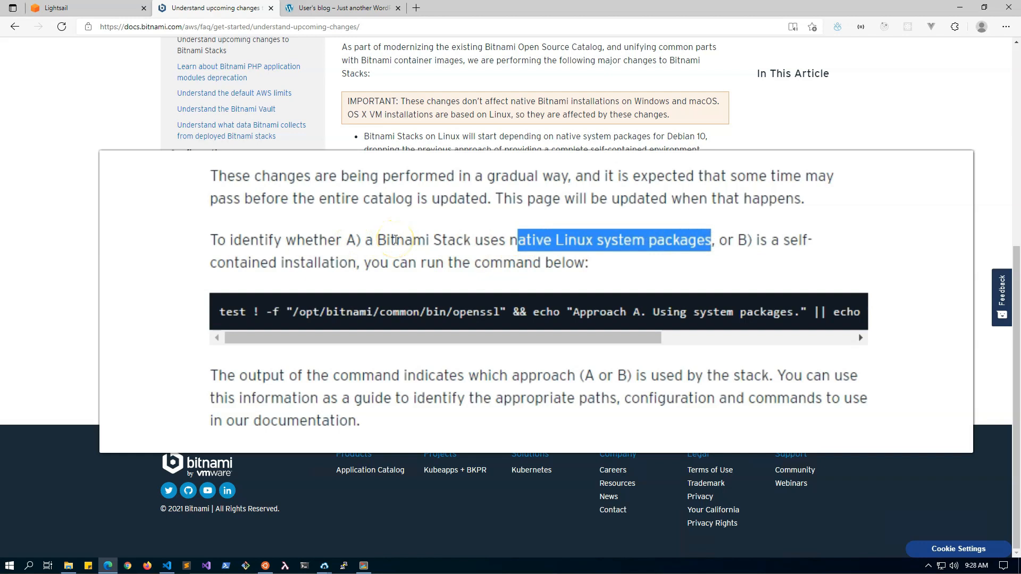
pyautogui.doubleClick(232, 312)
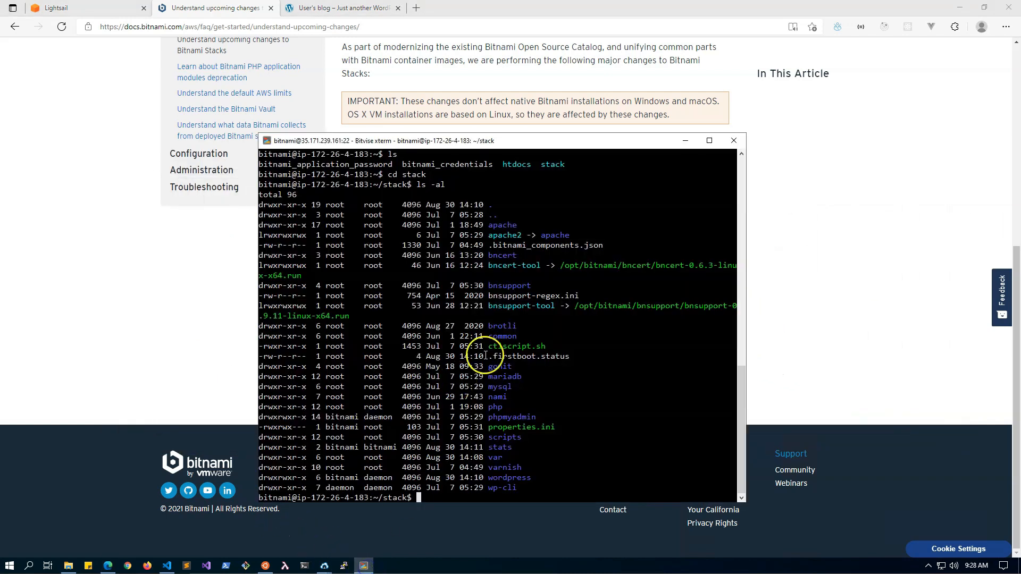
# Run the approach check in the terminal, confirming 'Approach A. Using system packages,' then view the WordPress blog.
pyautogui.click(709, 141)
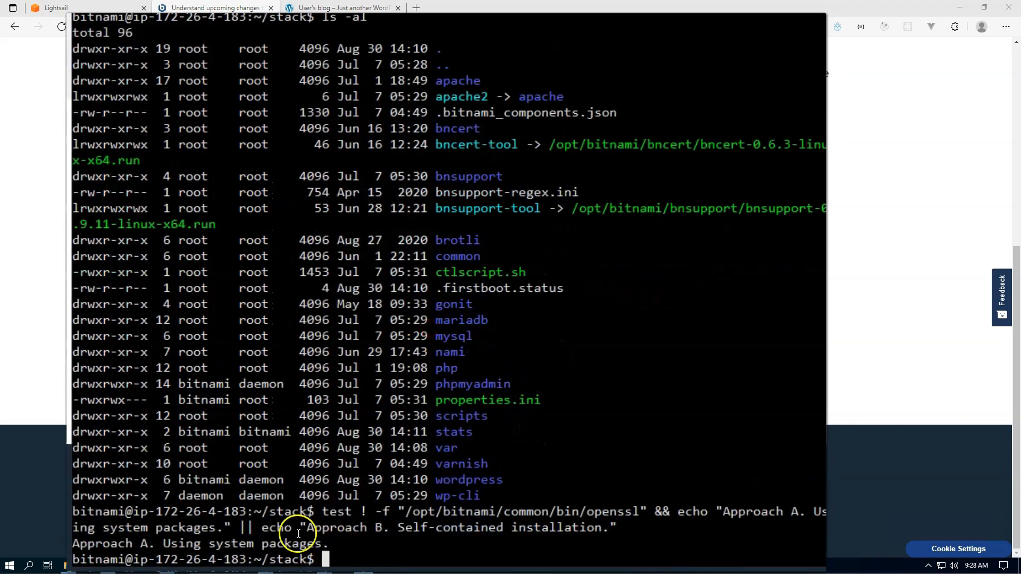
pyautogui.moveTo(74, 544)
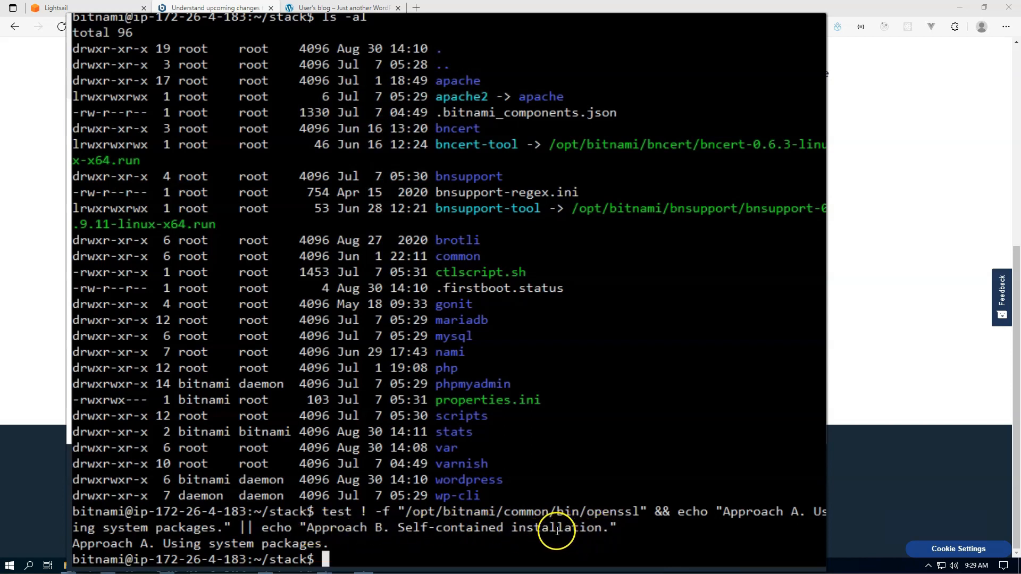
pyautogui.click(344, 8)
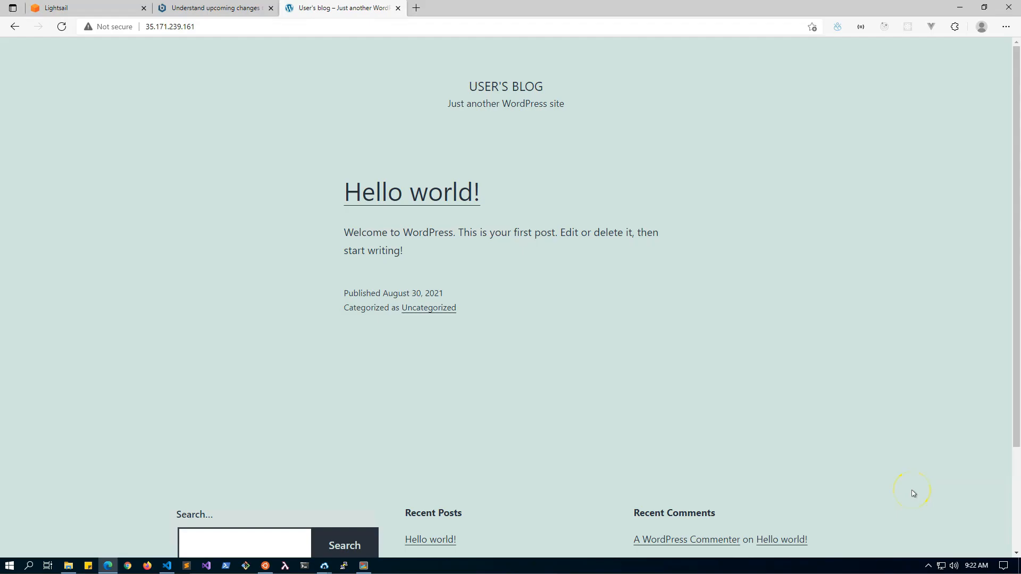